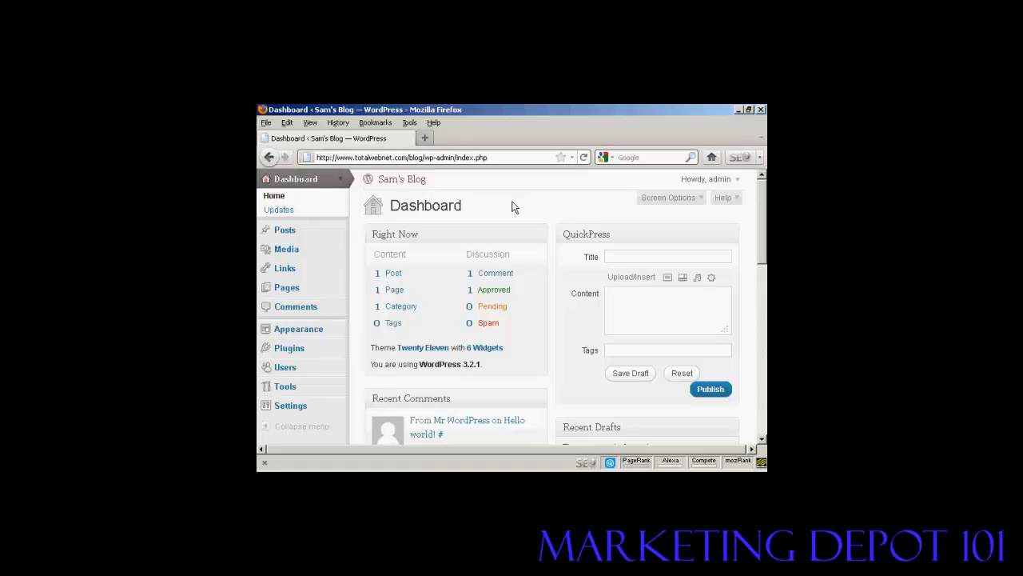
mouse_move(284, 230)
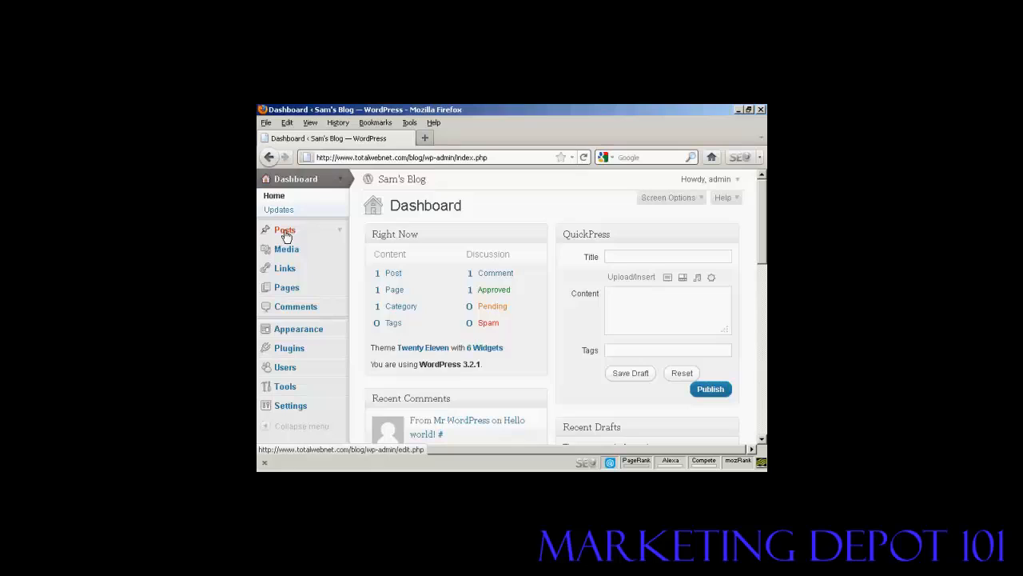
Step: Go from the dashboard to the Posts list and start a new post
left_click(285, 230)
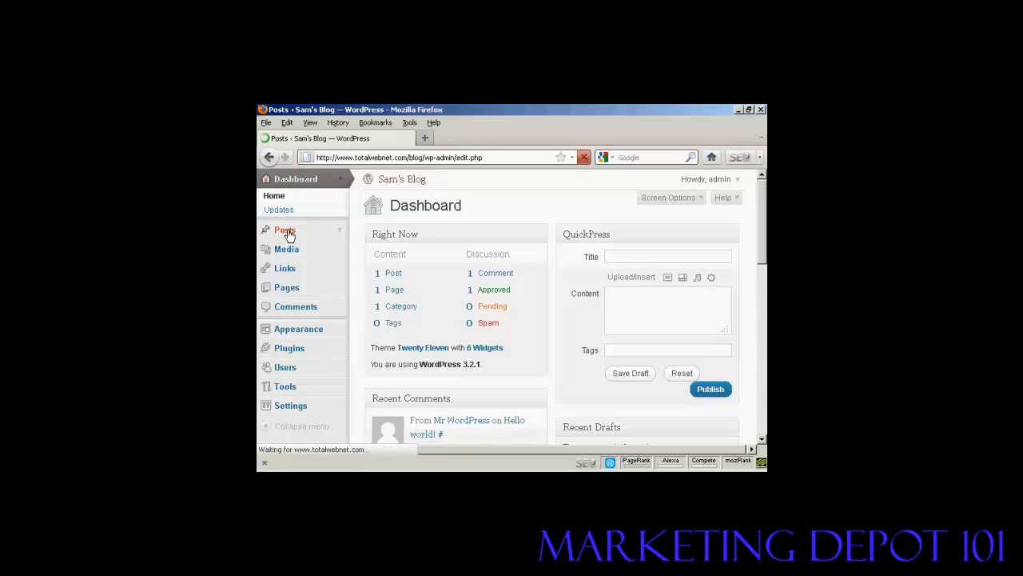
left_click(284, 231)
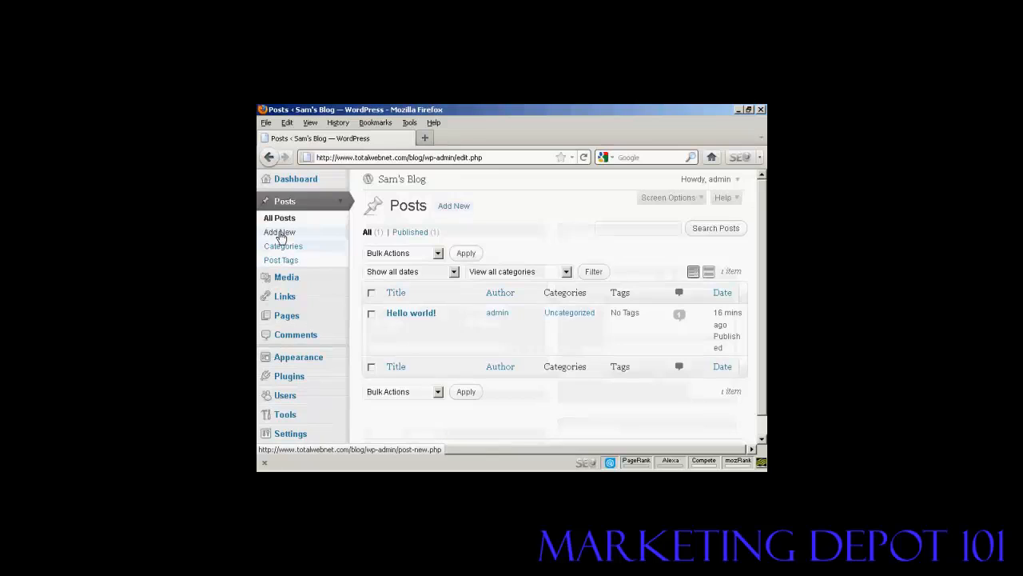
left_click(278, 232)
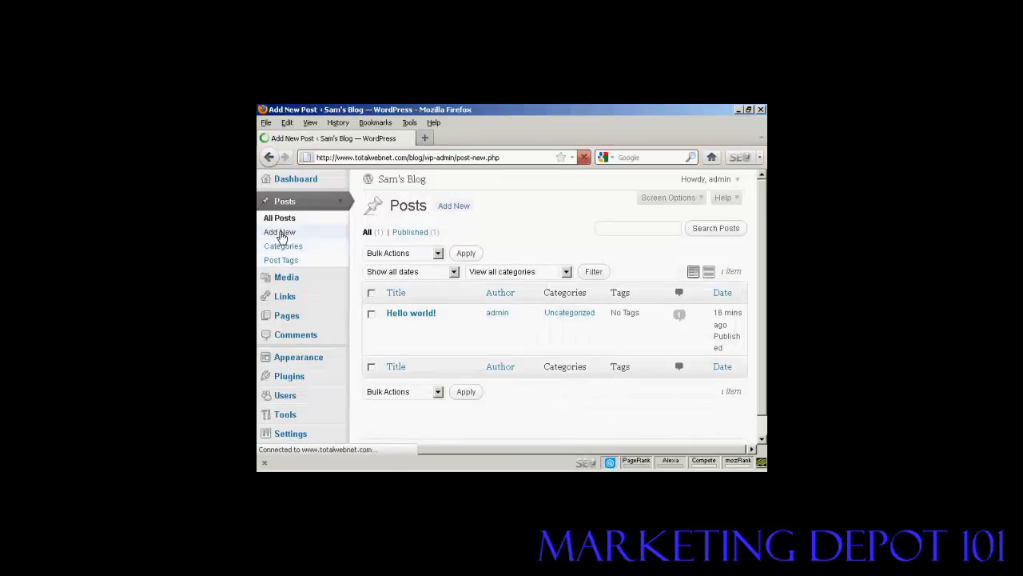
Step: Title the new post draft 'All About Sam'
left_click(279, 232)
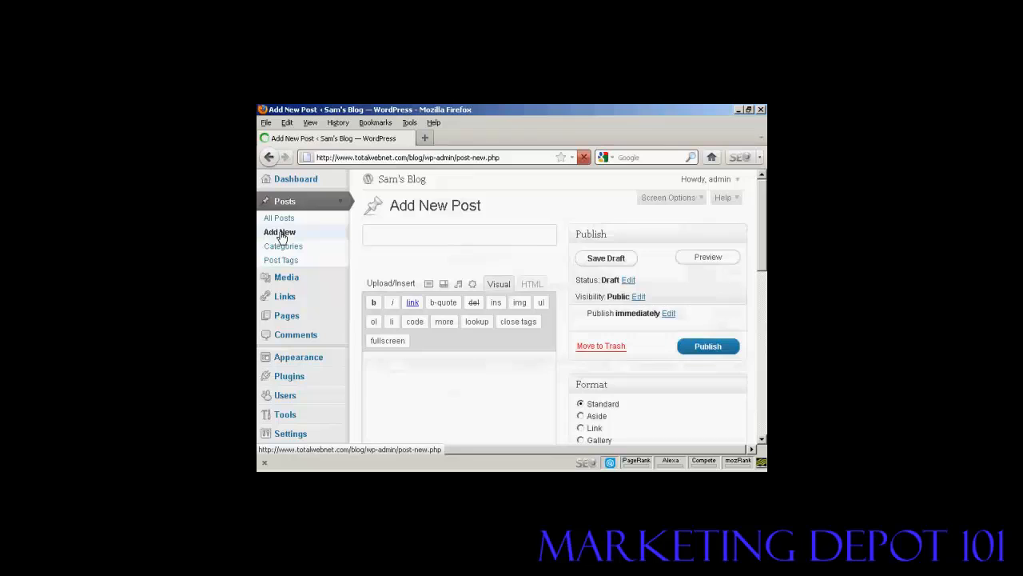
left_click(459, 234)
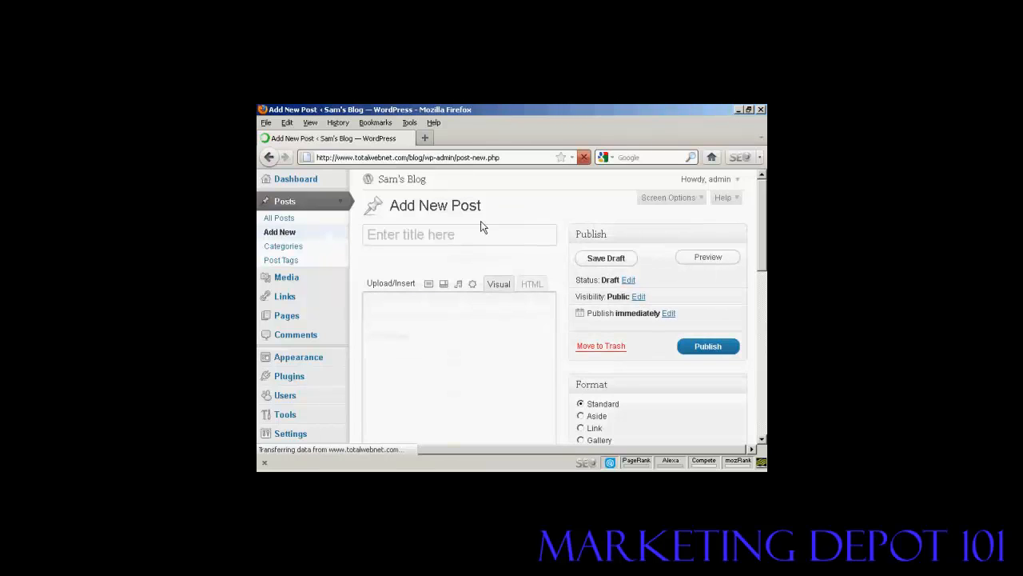
mouse_move(458, 233)
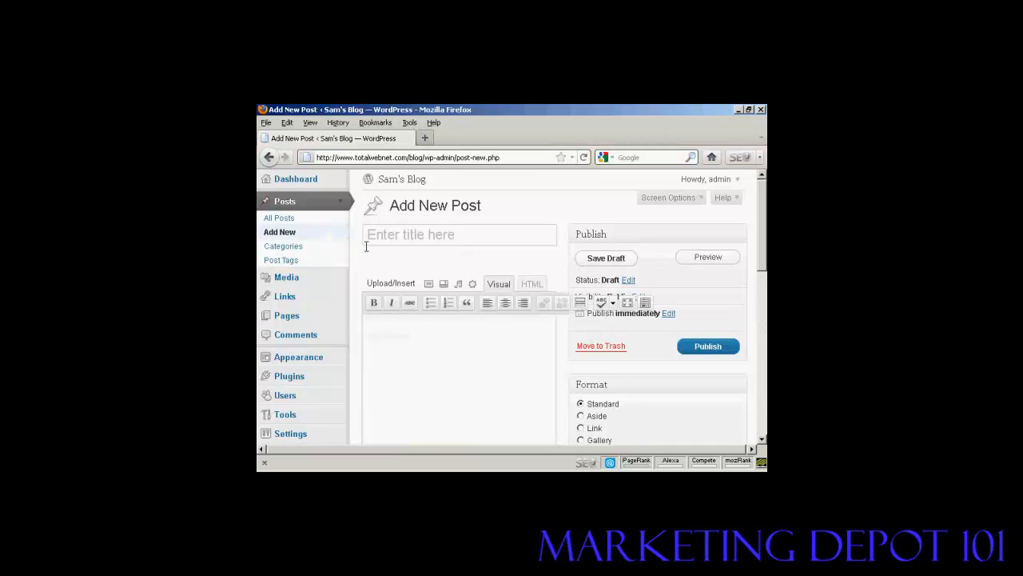
mouse_move(388, 234)
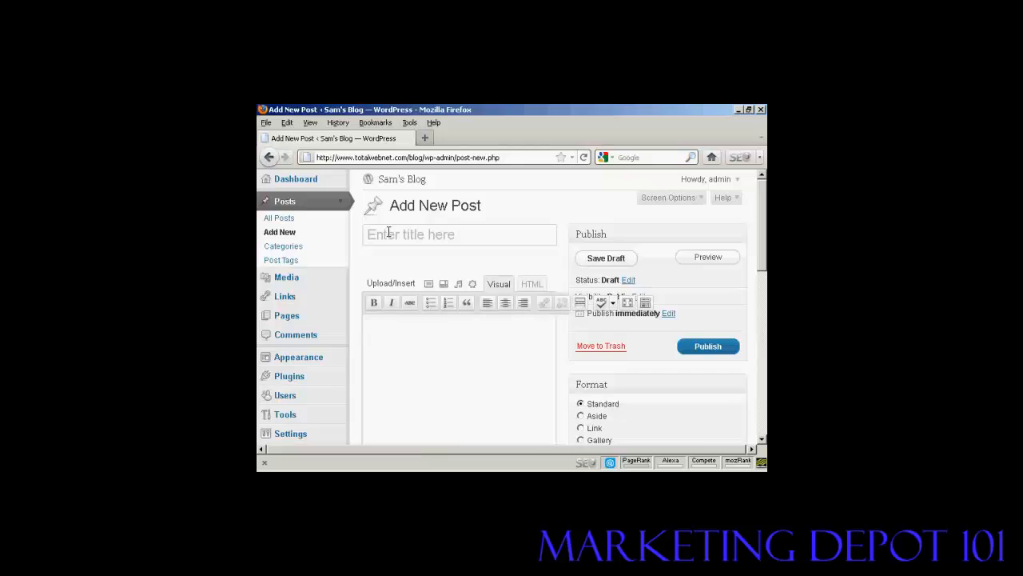
type("Al")
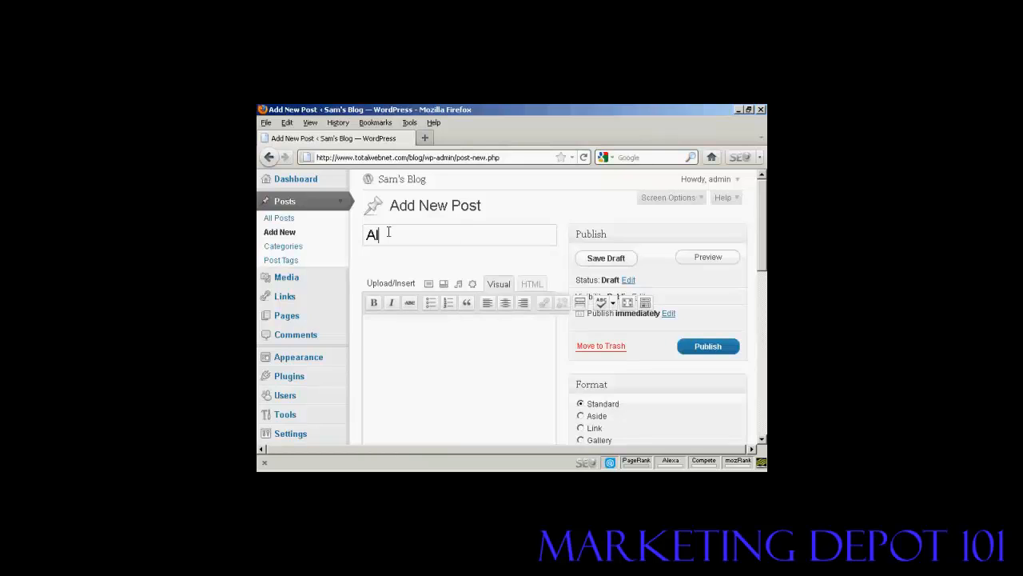
type("l About")
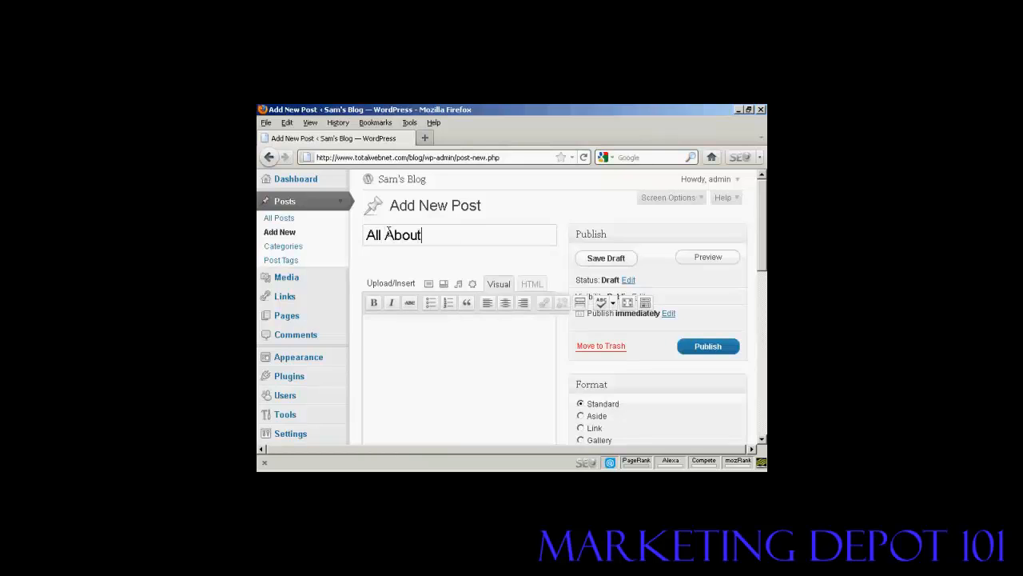
type("Sam")
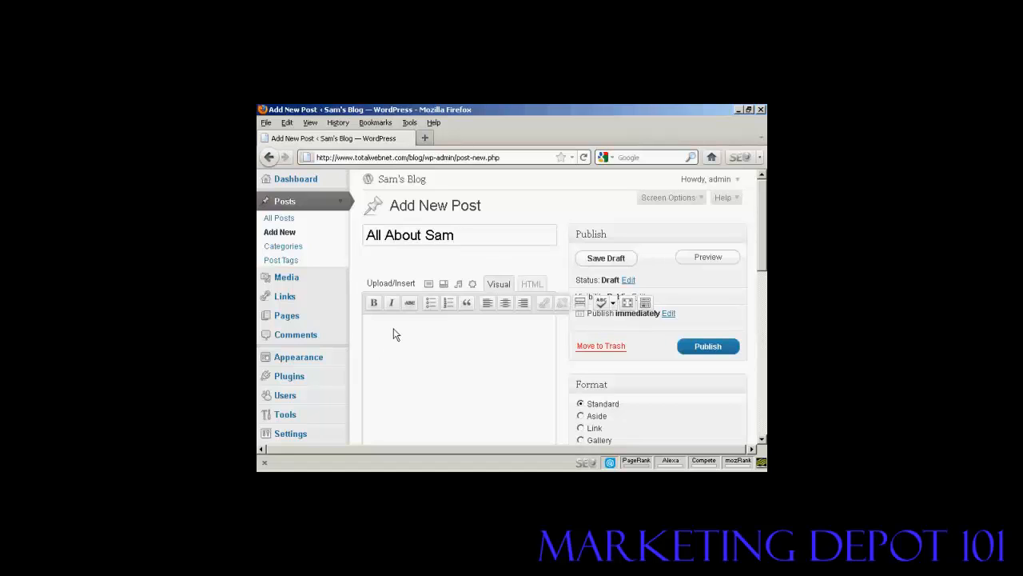
Step: Write 'My name is Sam!' in the post body in the Visual editor
scroll("down", 3)
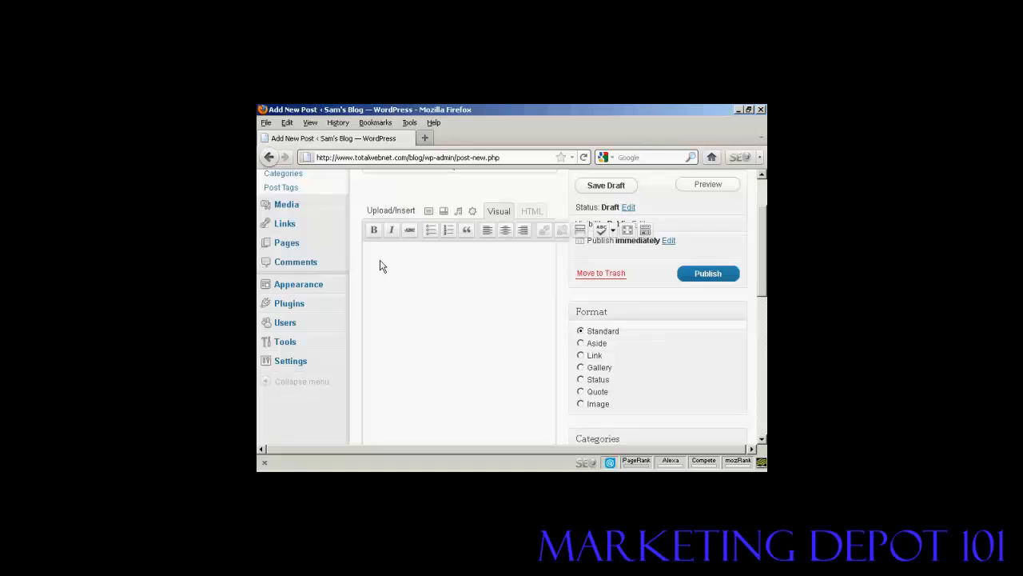
mouse_move(408, 265)
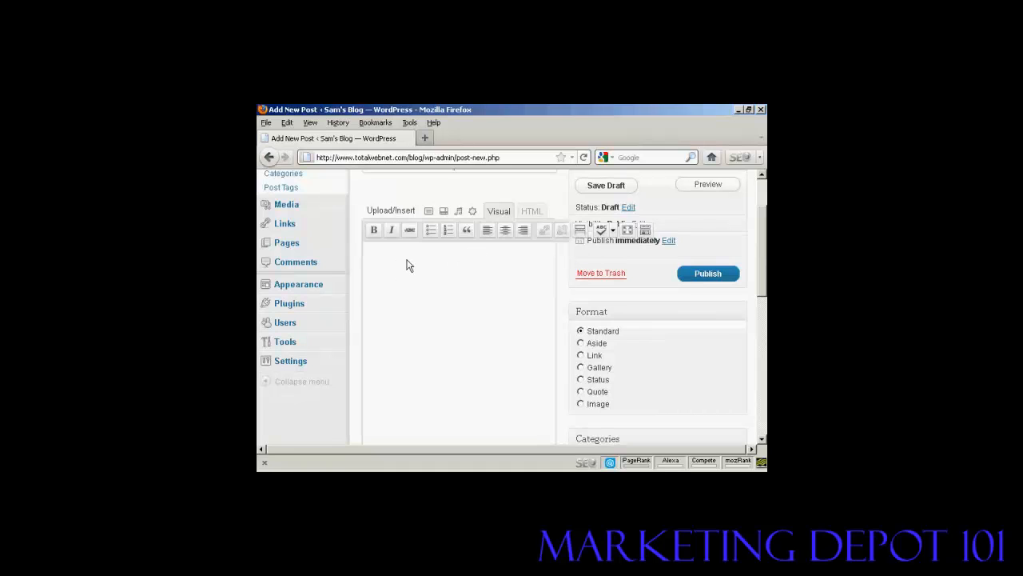
mouse_move(375, 261)
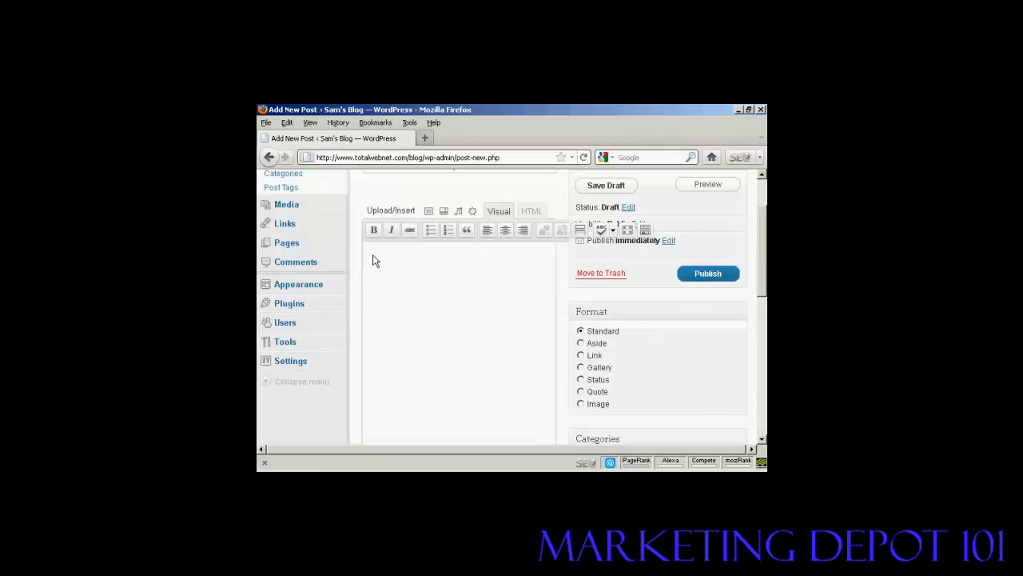
left_click(408, 261)
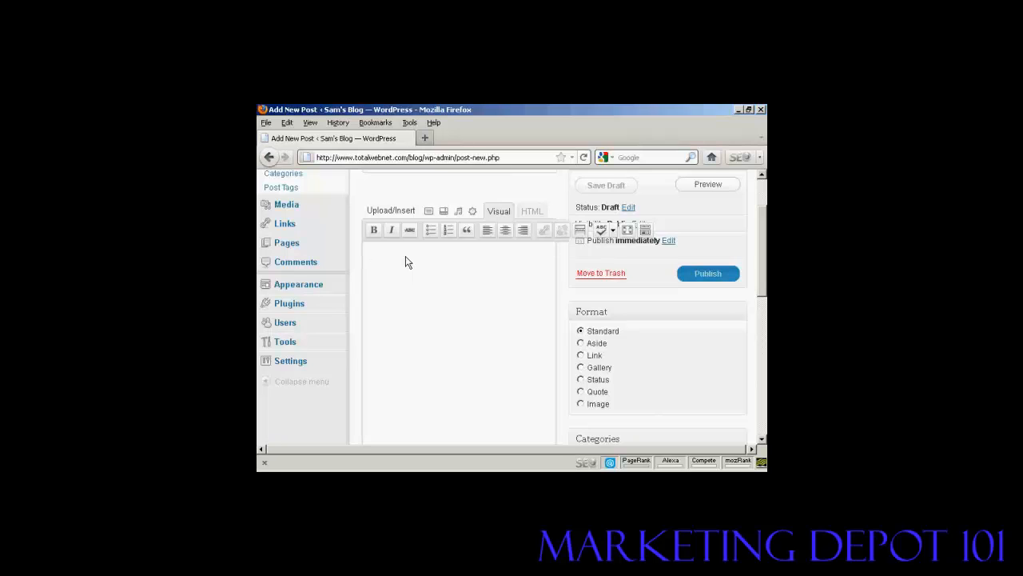
type("My")
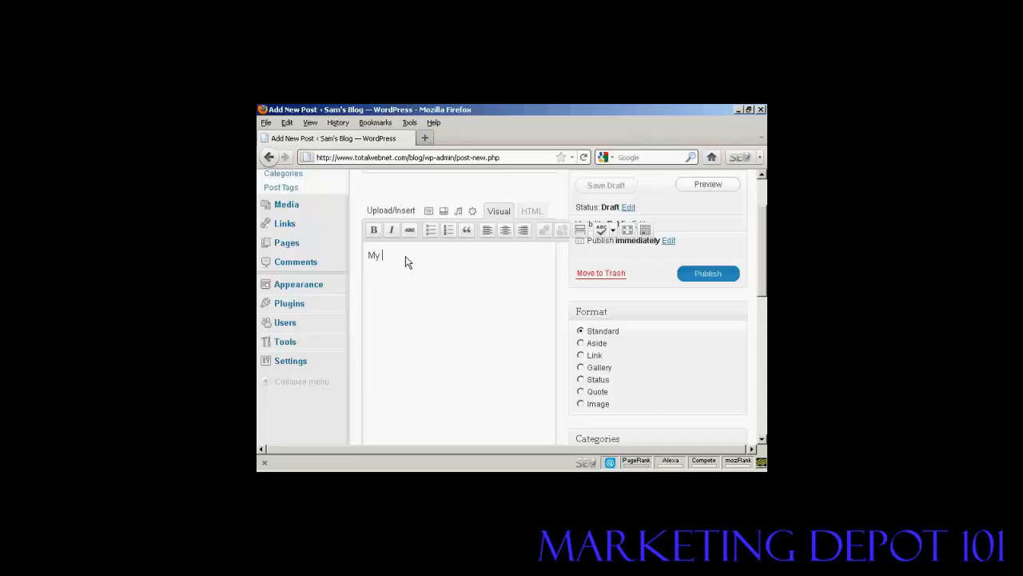
type("name is")
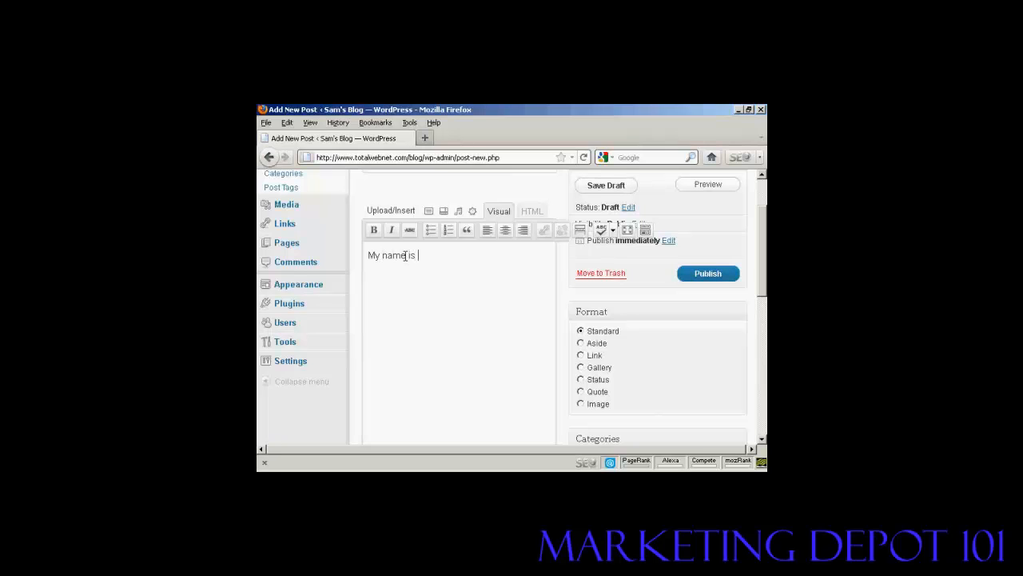
type("Sam!")
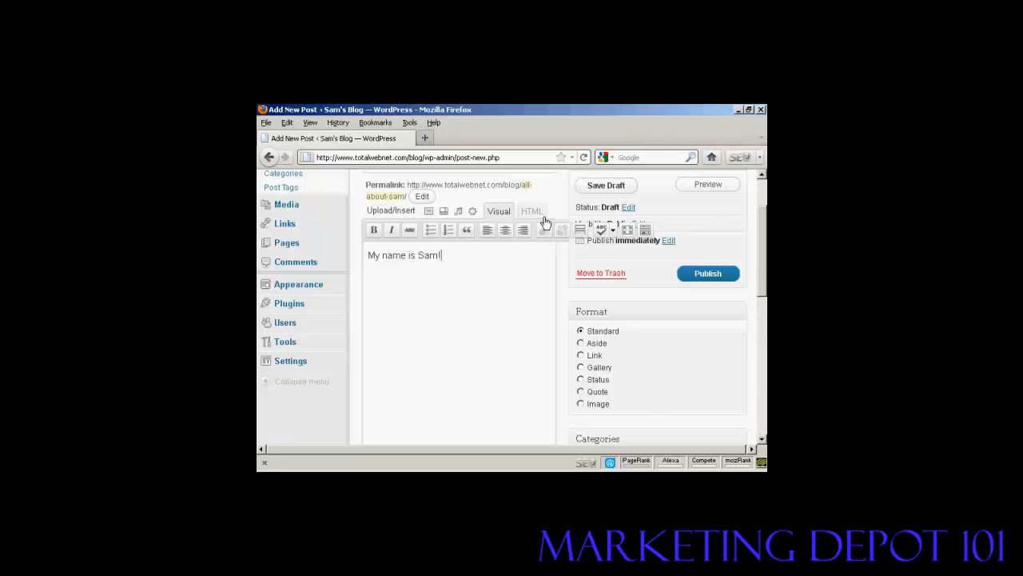
left_click(532, 211)
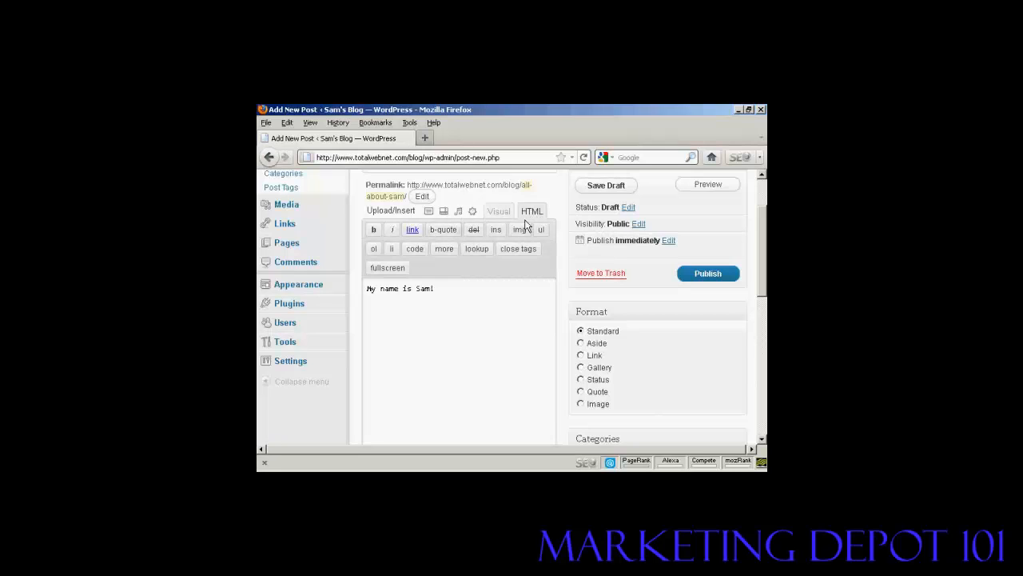
mouse_move(501, 277)
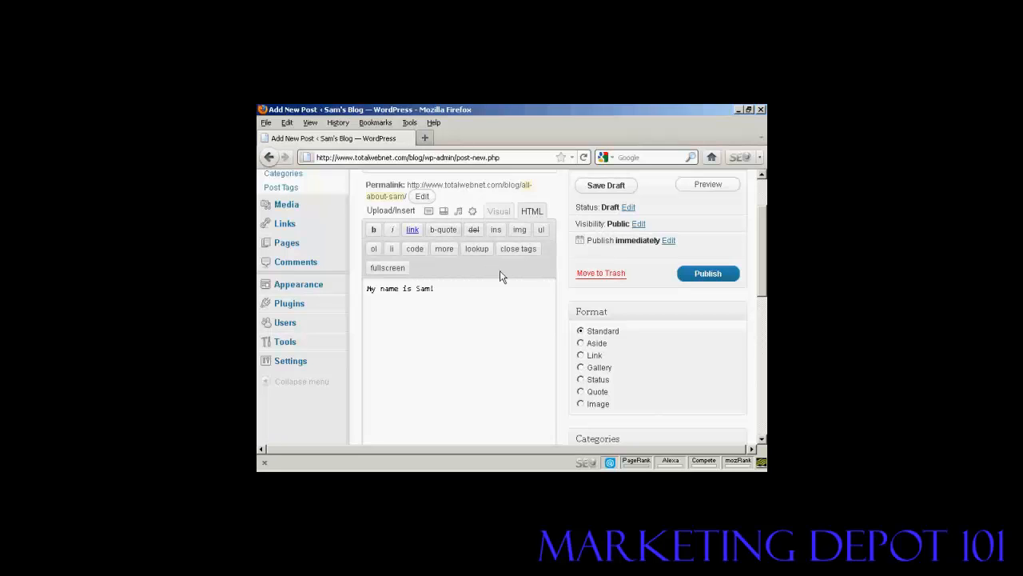
mouse_move(444, 210)
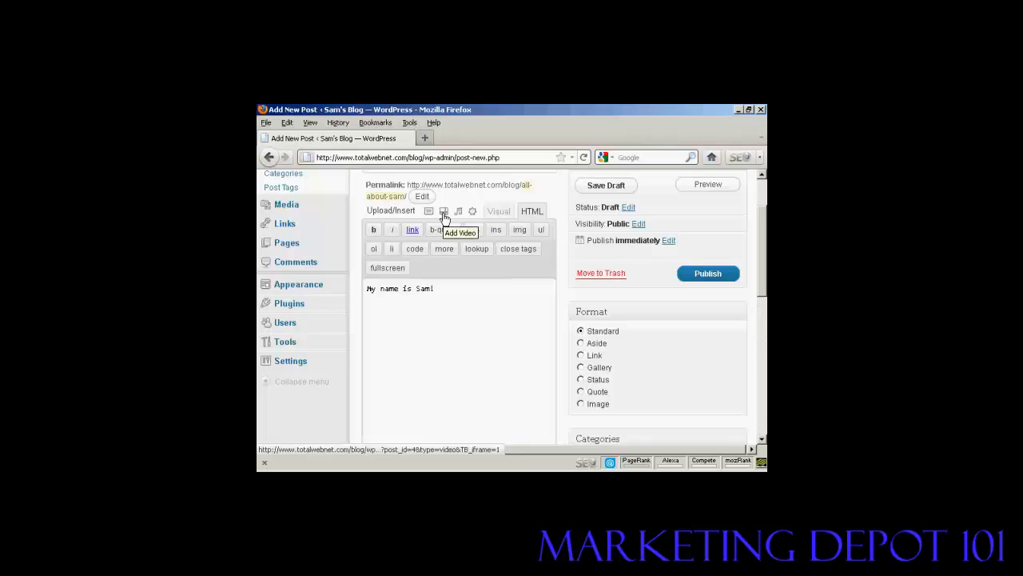
mouse_move(392, 244)
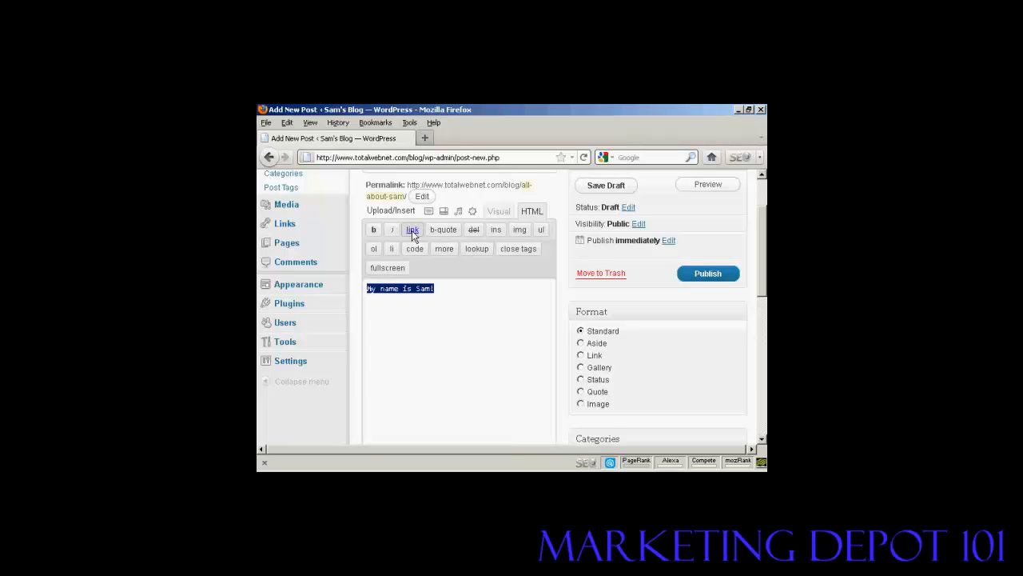
mouse_move(464, 278)
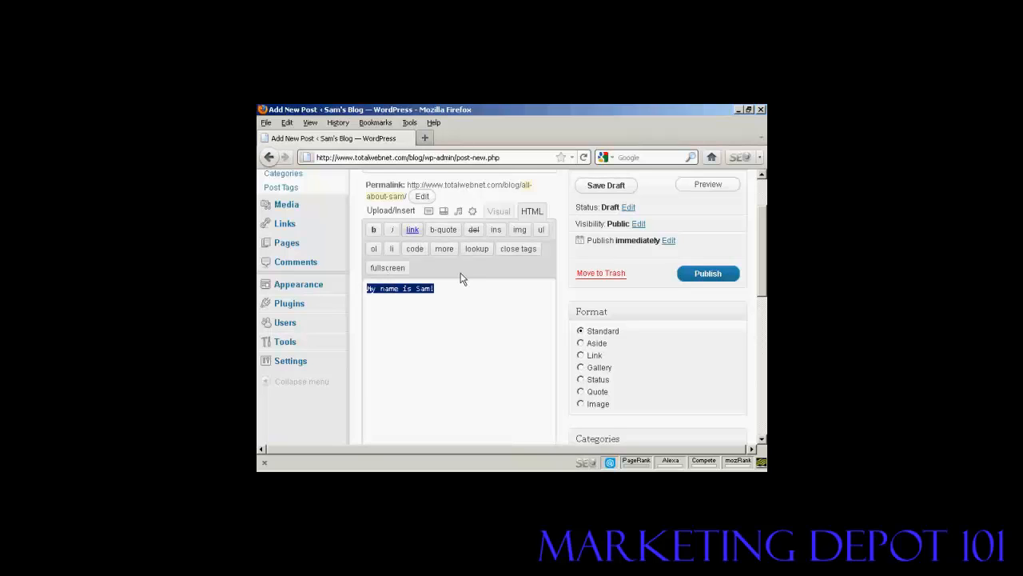
left_click(498, 211)
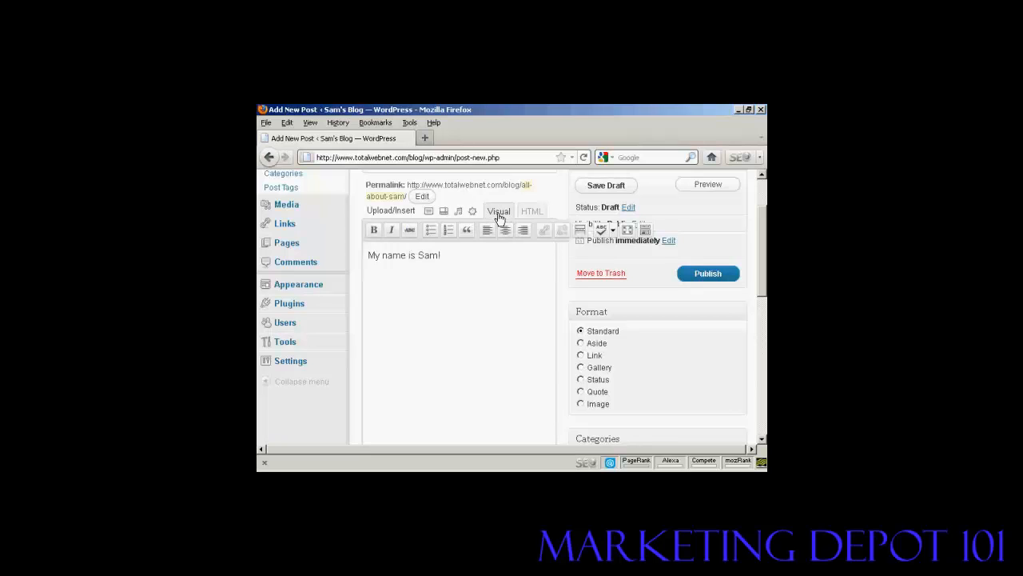
mouse_move(601, 229)
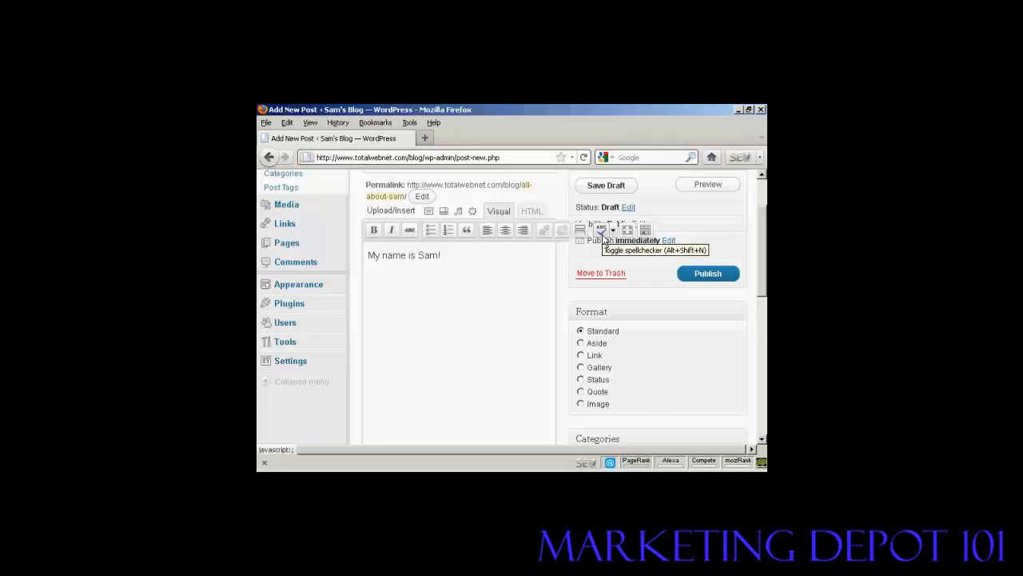
mouse_move(601, 240)
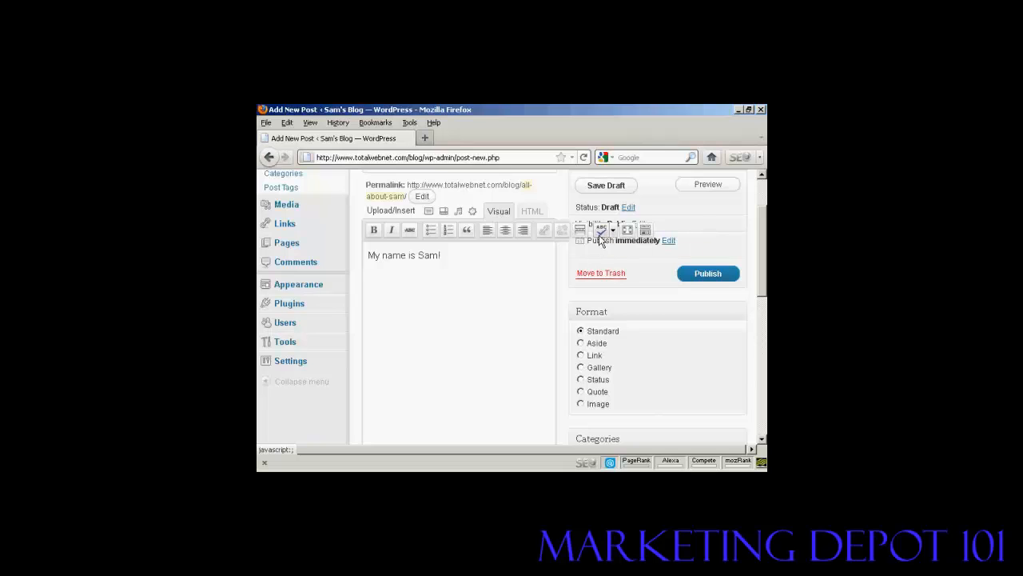
mouse_move(646, 230)
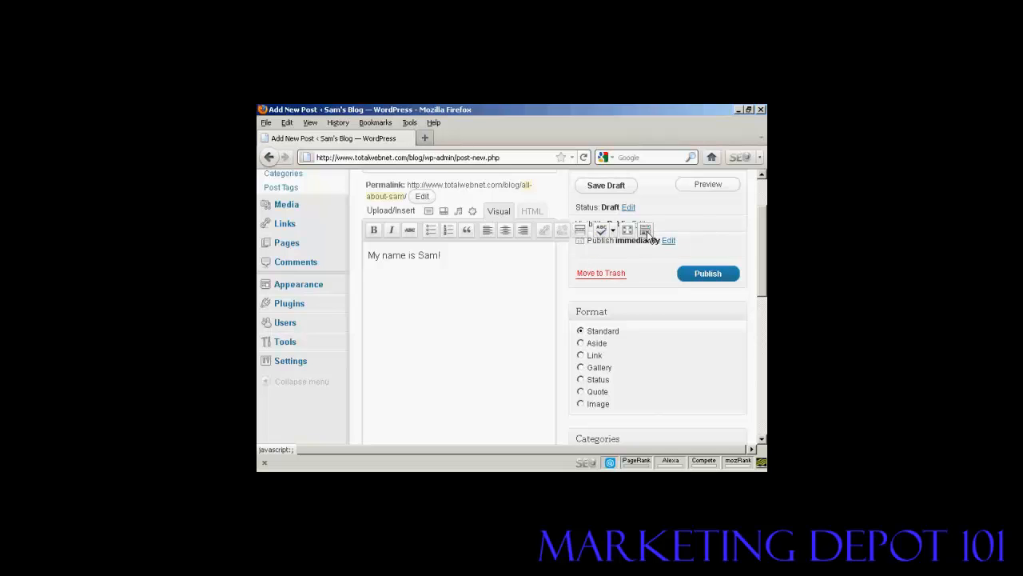
mouse_move(646, 229)
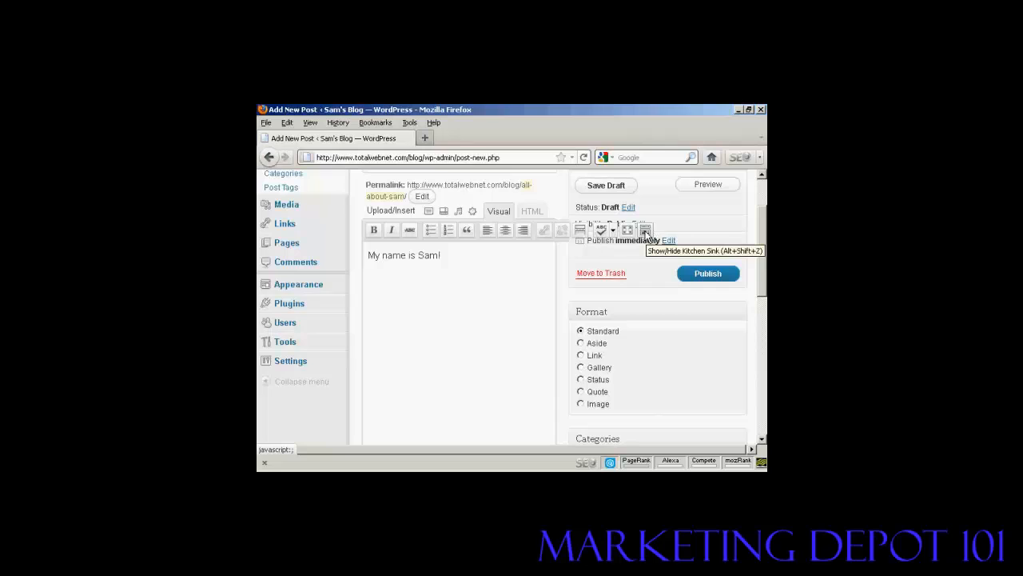
Step: Show the Kitchen Sink toolbar row and close the Paragraph format list unchanged
left_click(644, 230)
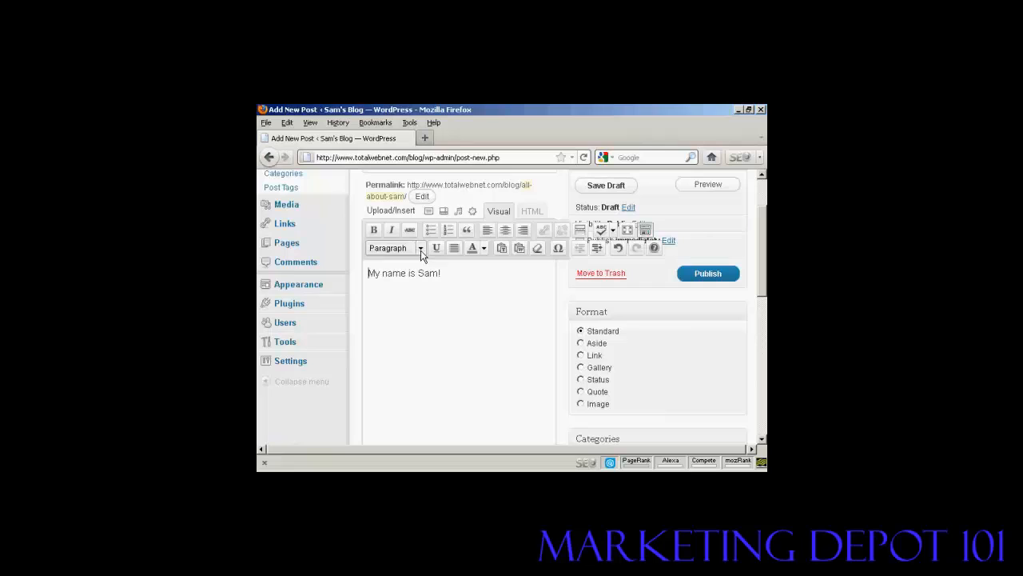
left_click(393, 247)
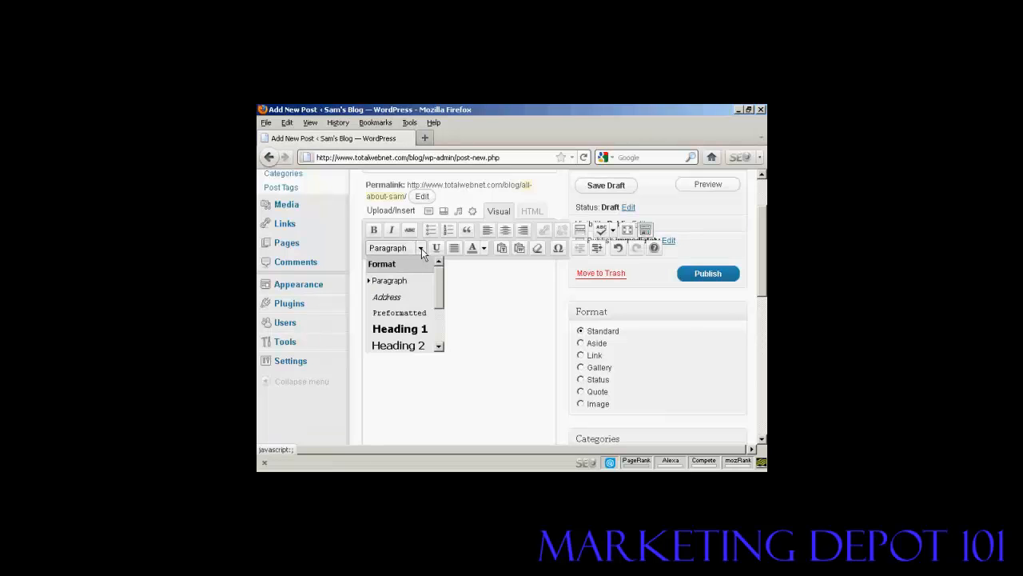
mouse_move(467, 276)
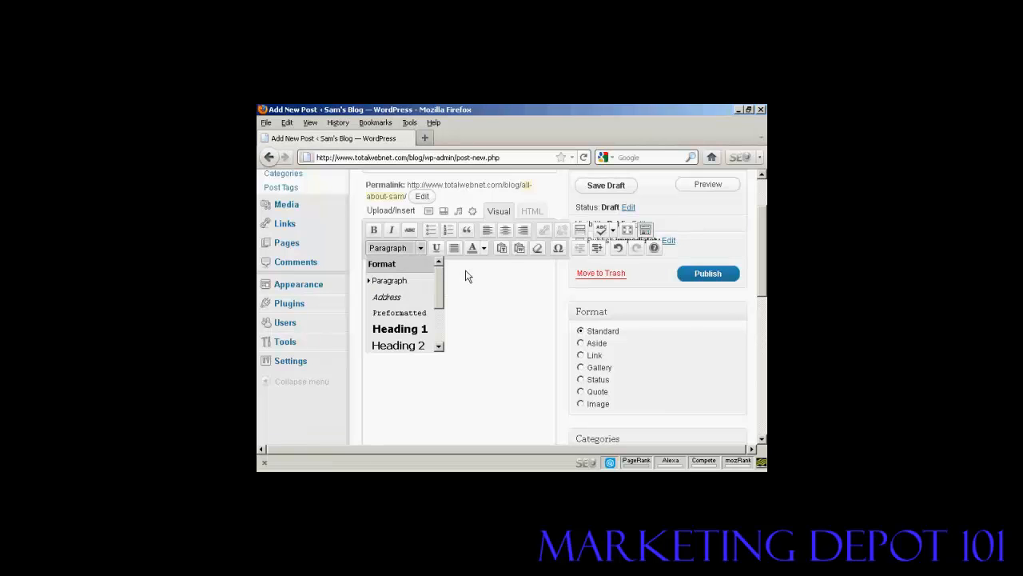
left_click(483, 247)
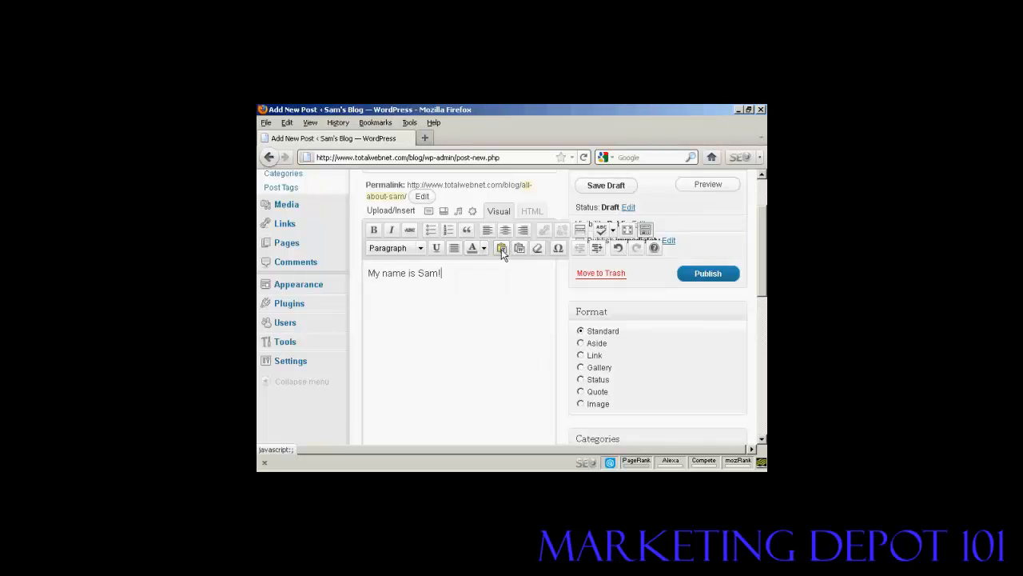
mouse_move(502, 248)
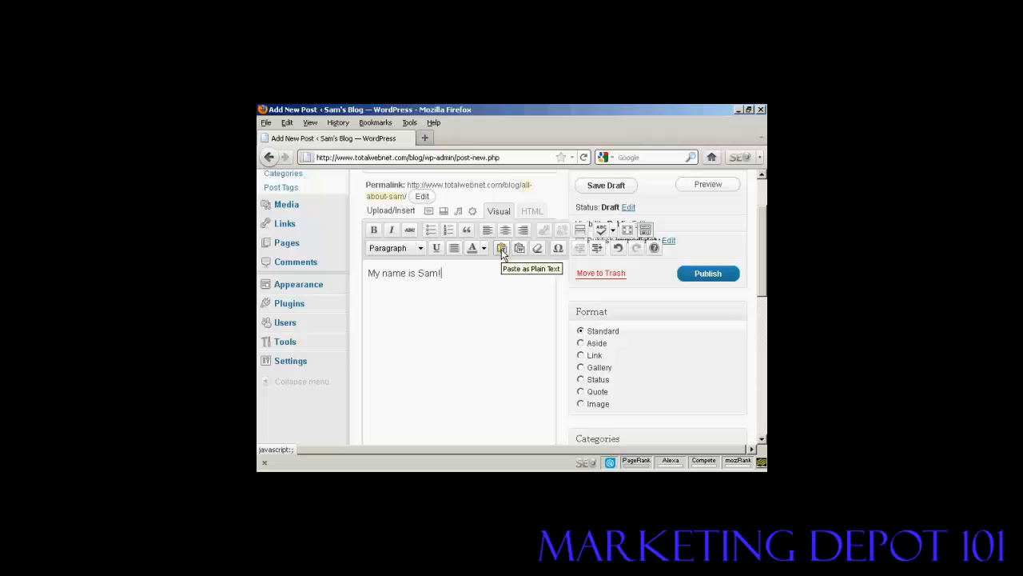
mouse_move(520, 248)
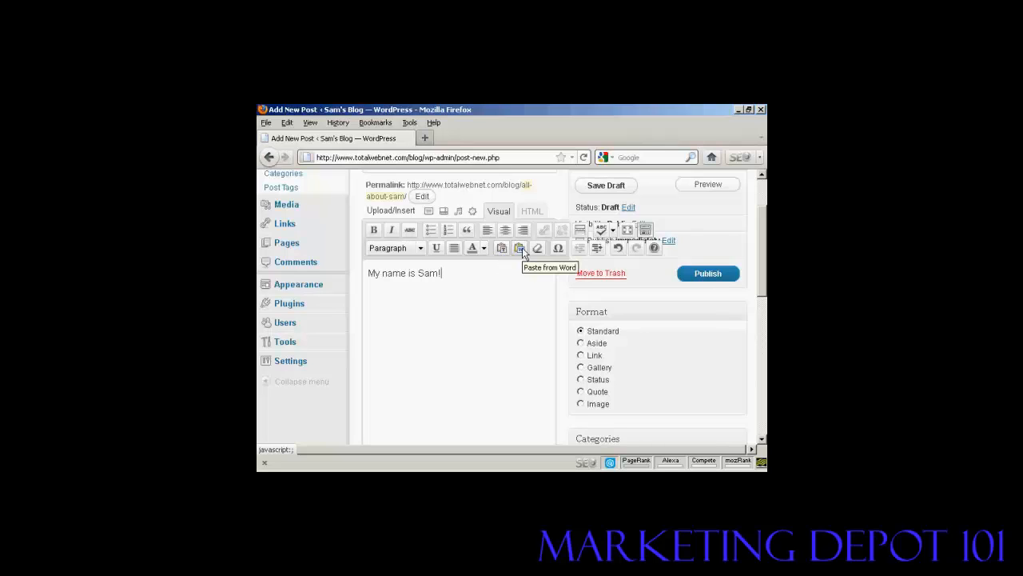
mouse_move(539, 252)
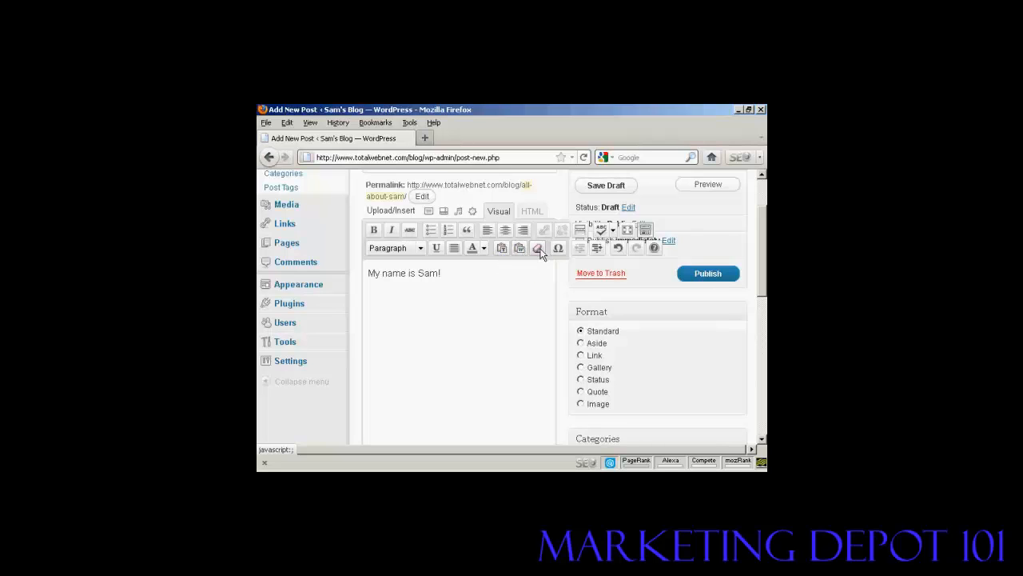
mouse_move(540, 248)
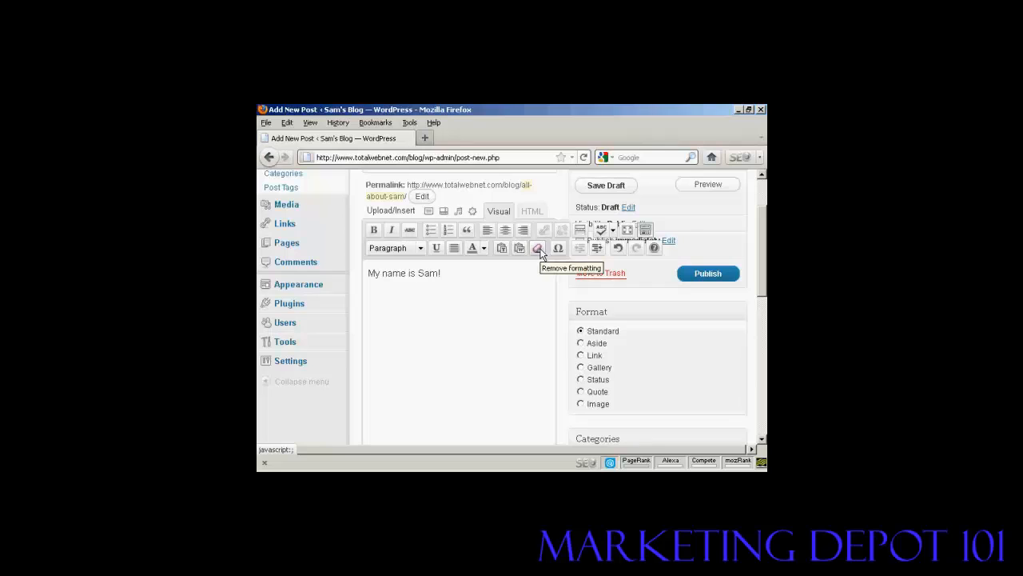
mouse_move(535, 276)
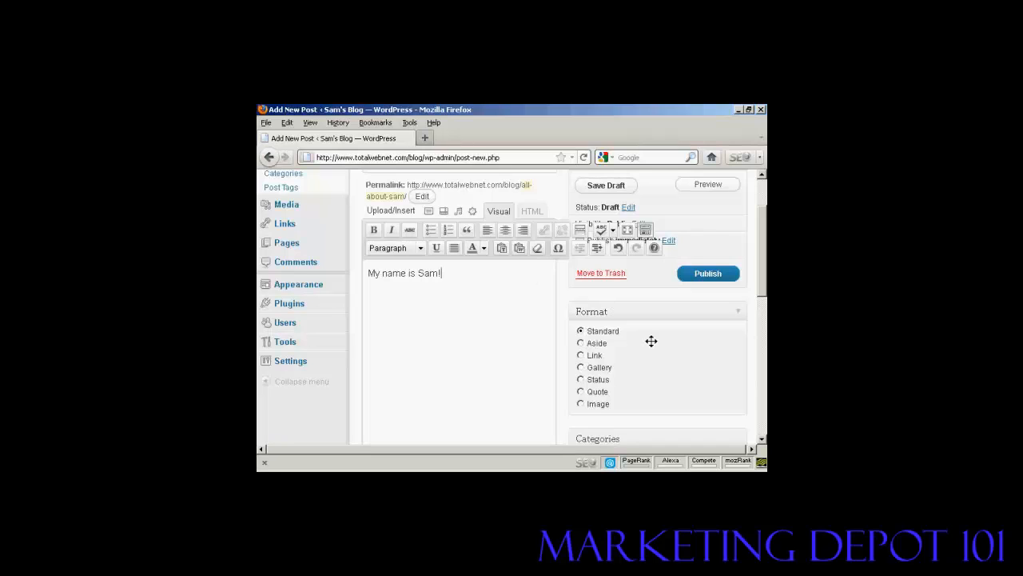
mouse_move(582, 412)
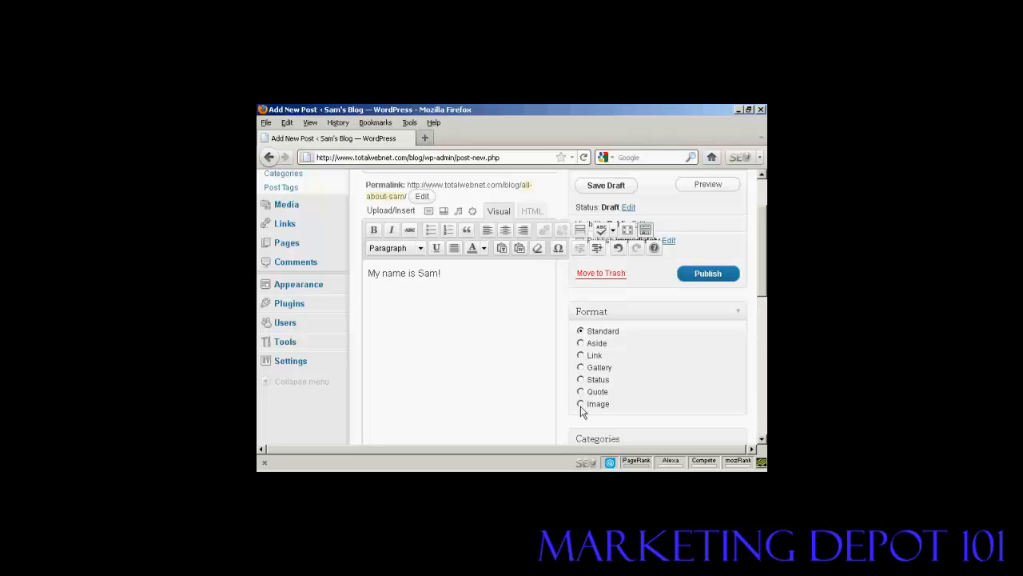
mouse_move(615, 339)
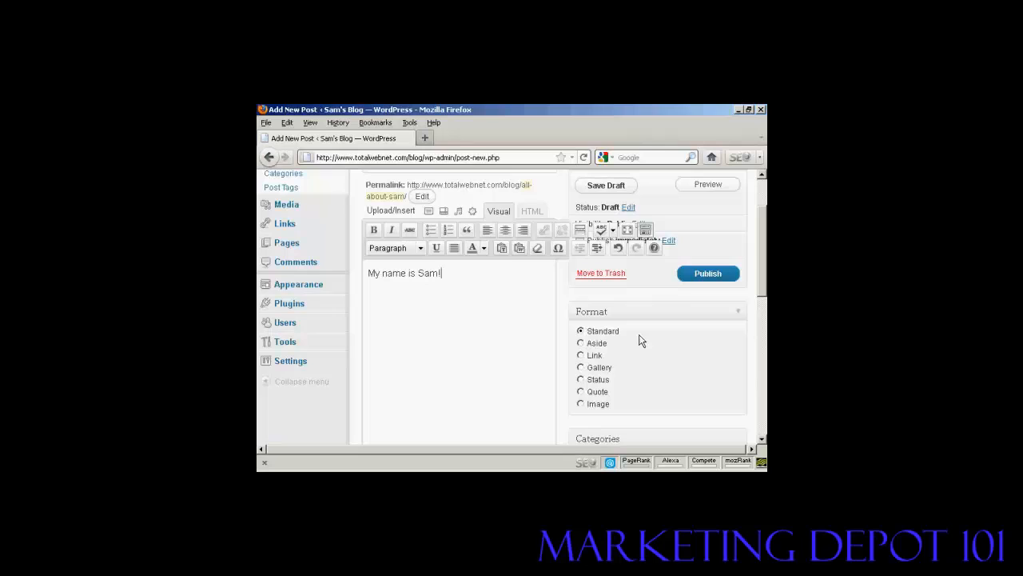
mouse_move(707, 188)
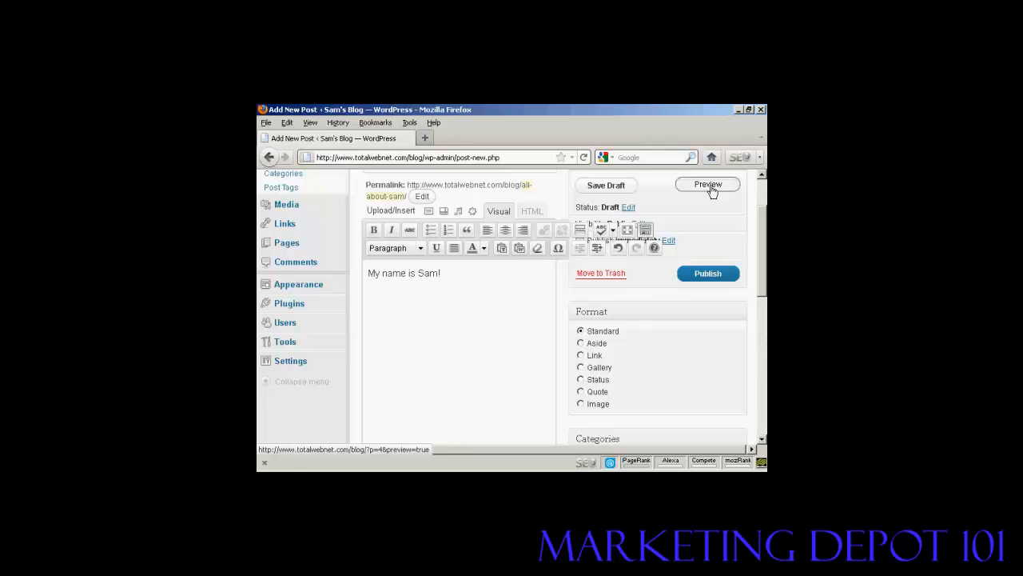
Step: Preview the post in a new tab and scroll to its 'All About Sam' heading
left_click(708, 184)
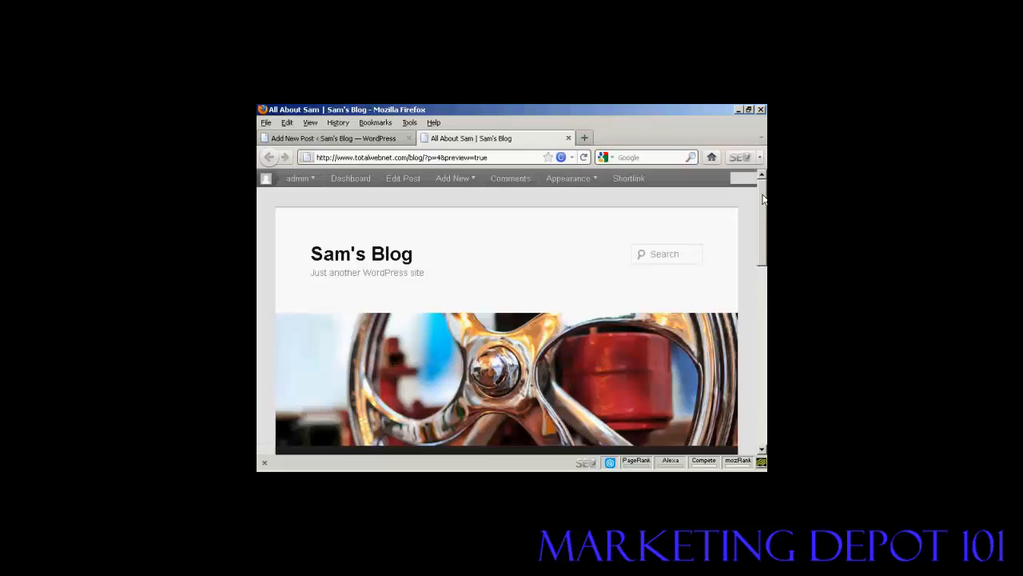
scroll("down", 3)
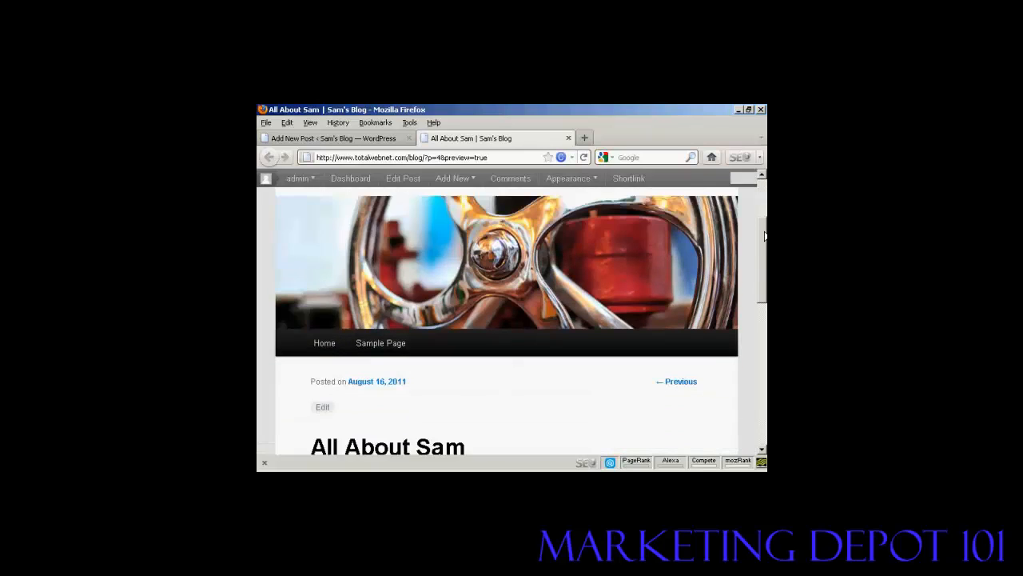
scroll("down", 3)
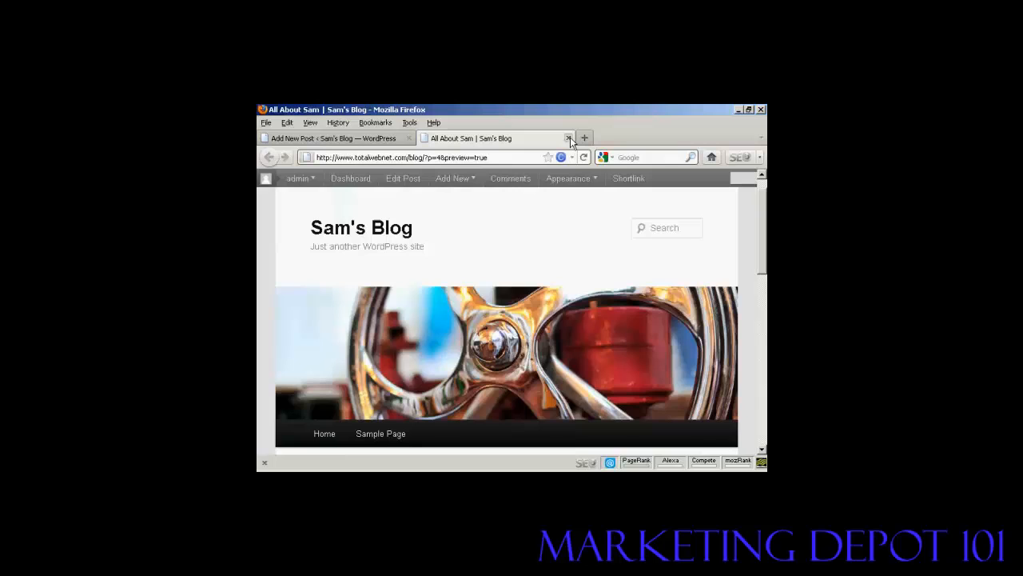
Step: Close the preview tab and publish the All About Sam post
left_click(568, 138)
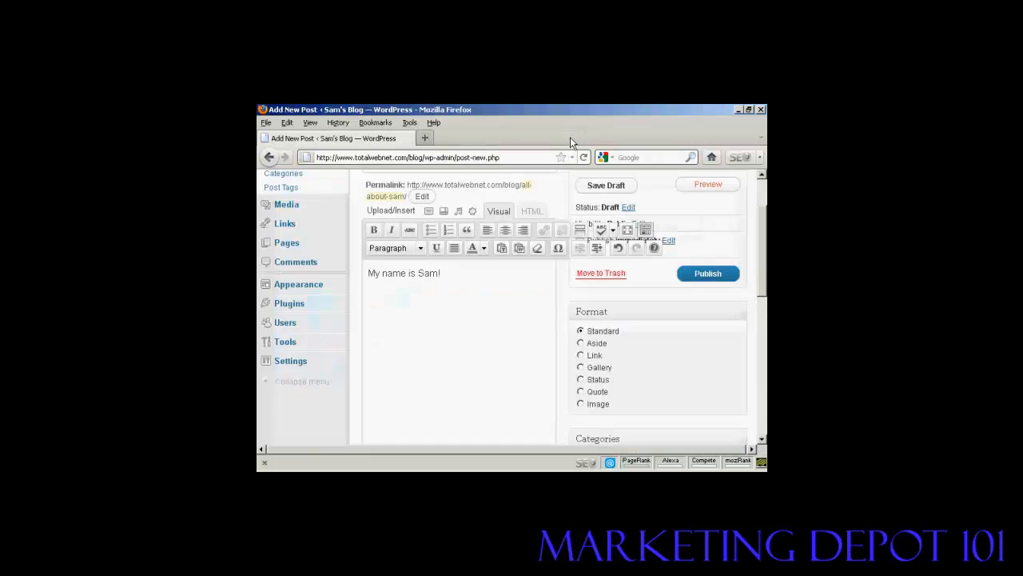
mouse_move(677, 210)
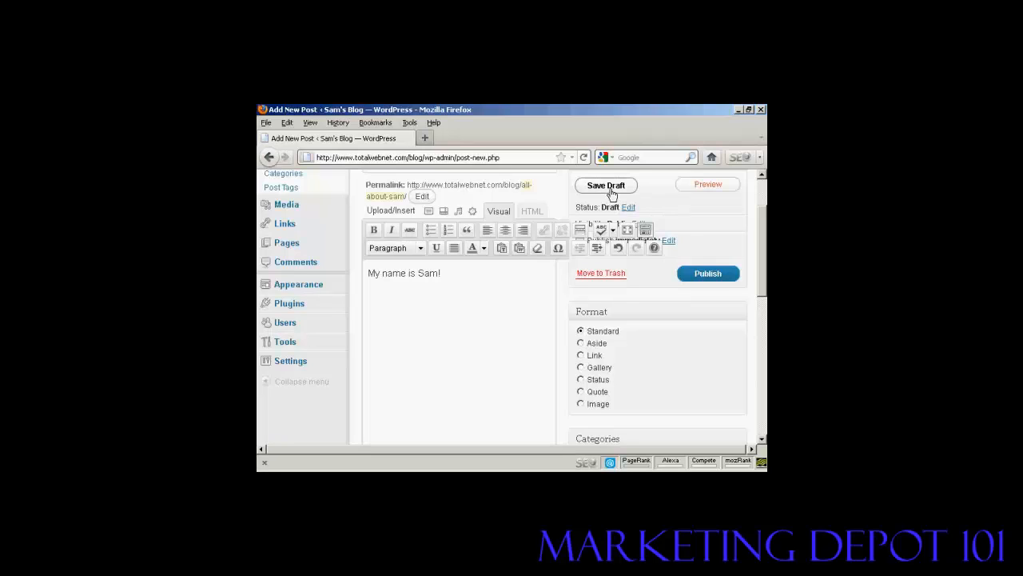
mouse_move(653, 200)
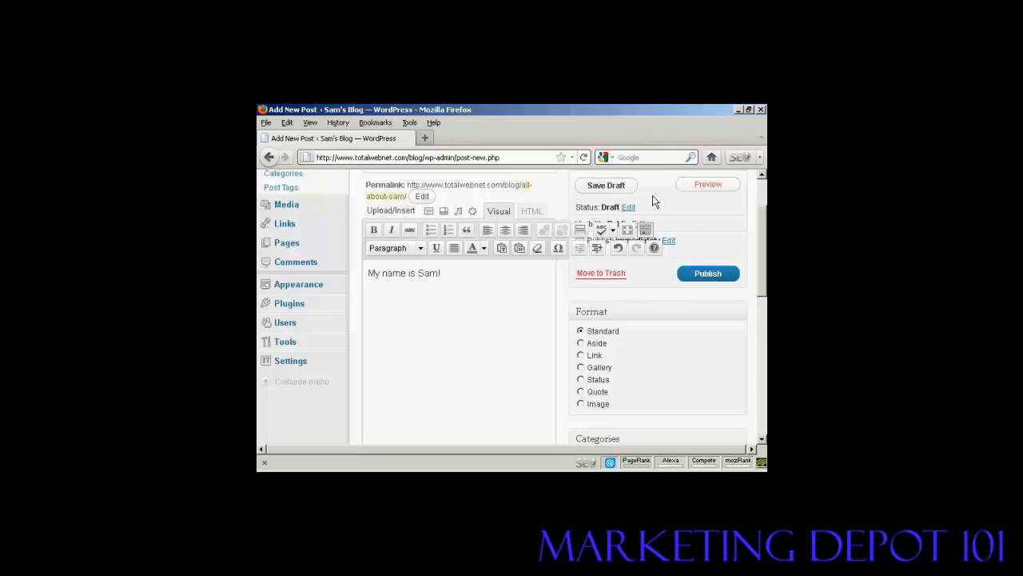
left_click(707, 274)
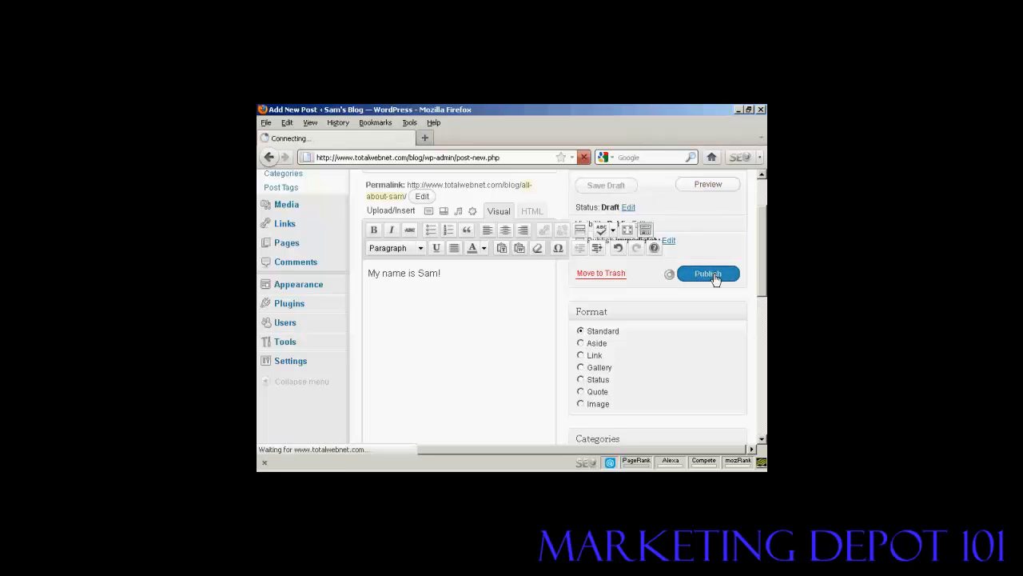
left_click(707, 273)
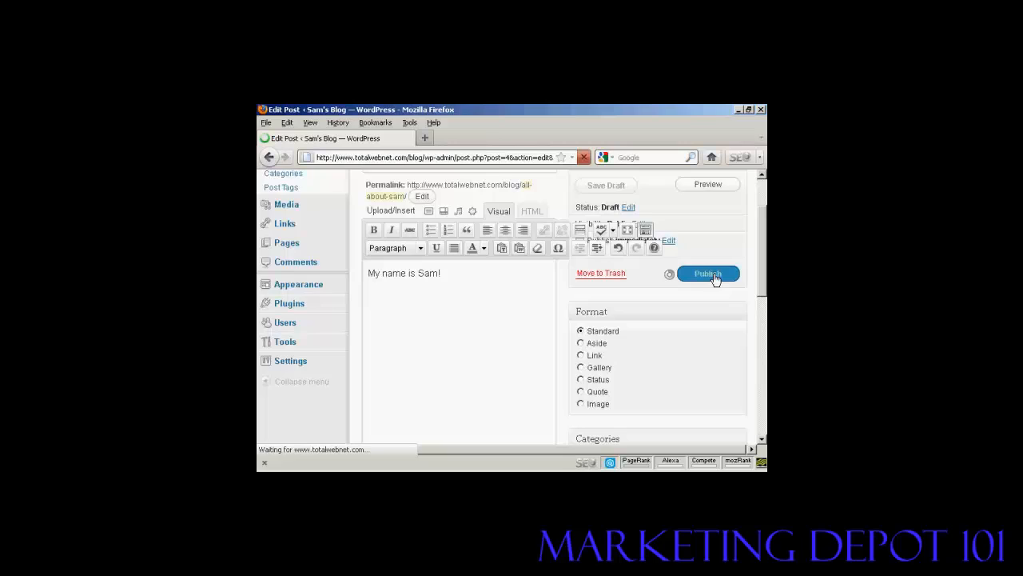
left_click(708, 273)
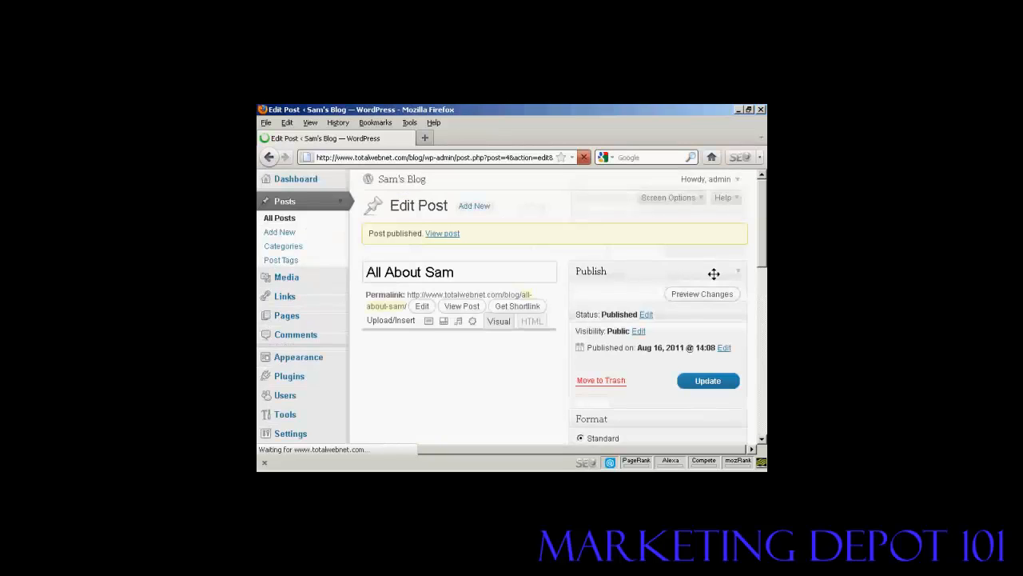
left_click(531, 320)
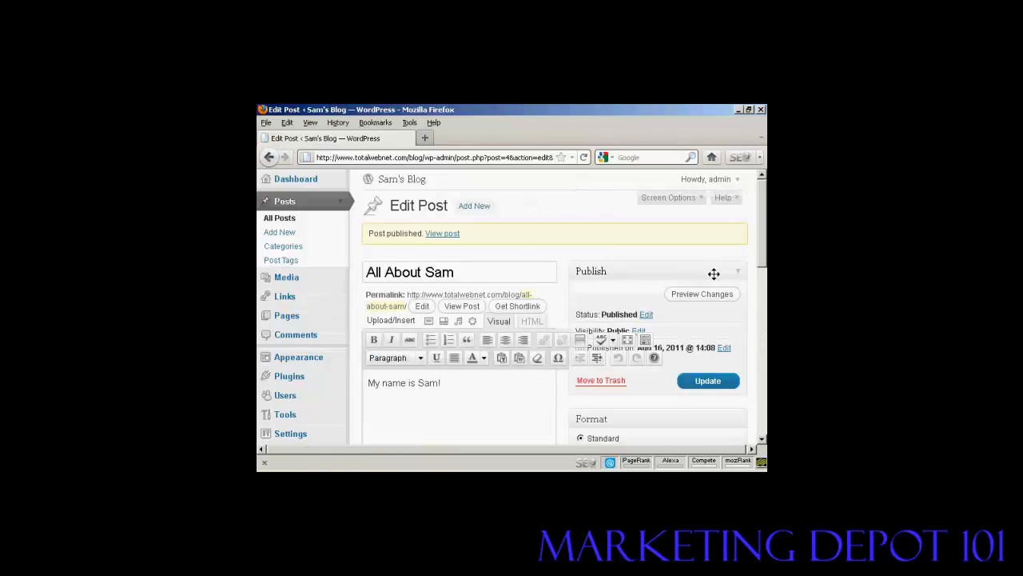
mouse_move(467, 270)
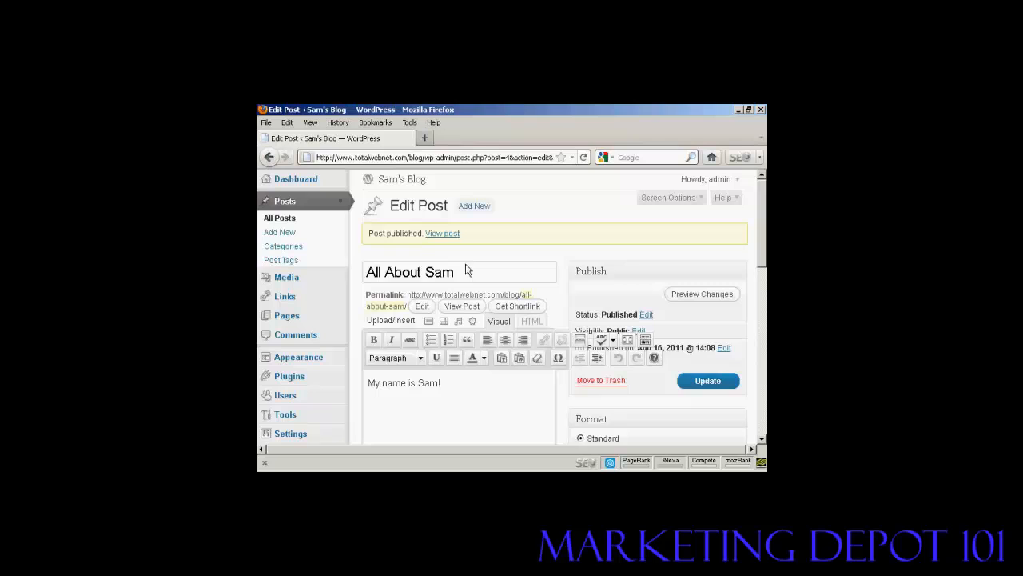
mouse_move(442, 233)
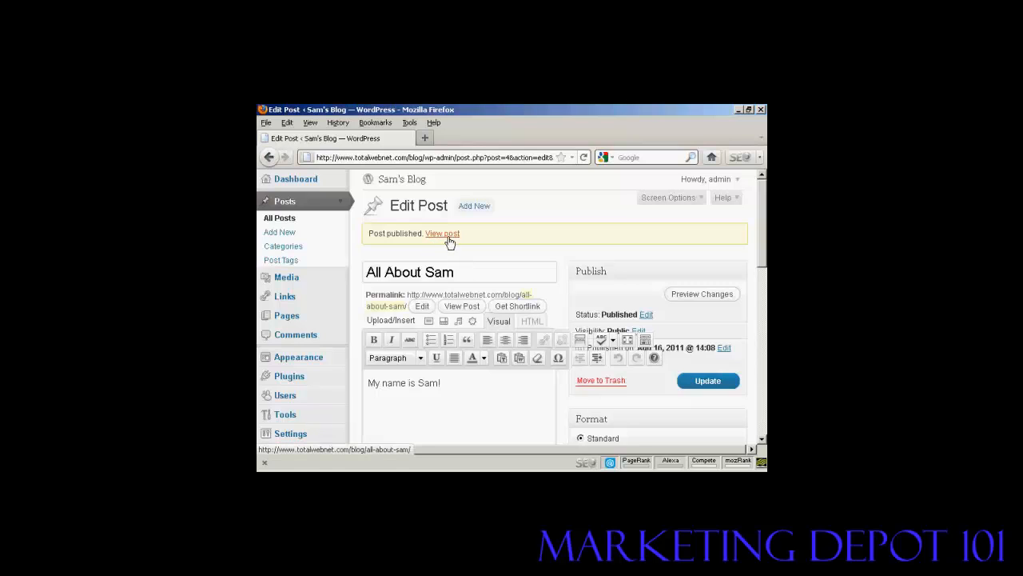
Step: View the published All About Sam post live at its all-about-sam address
left_click(442, 232)
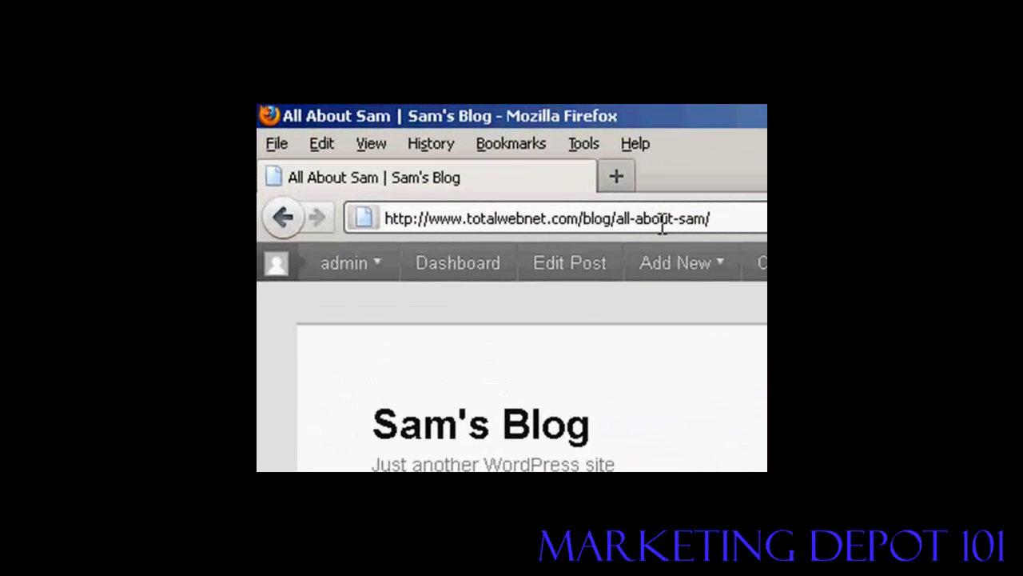
mouse_move(631, 244)
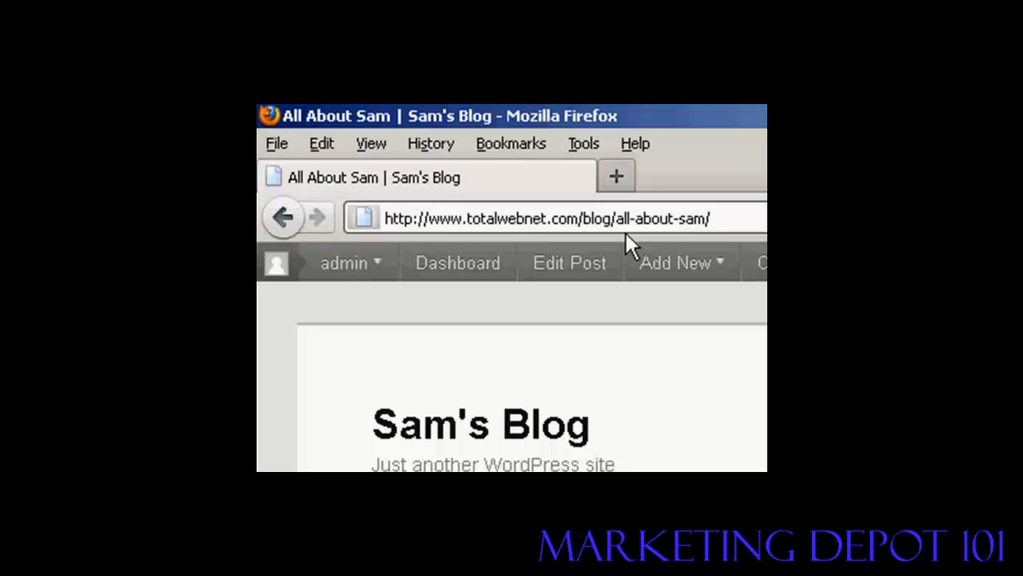
mouse_move(707, 244)
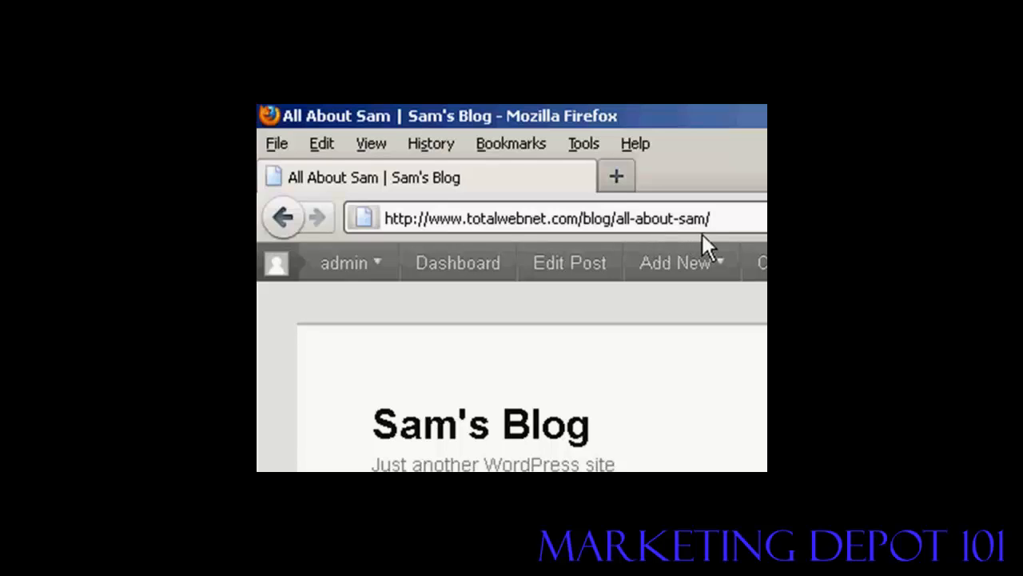
mouse_move(710, 244)
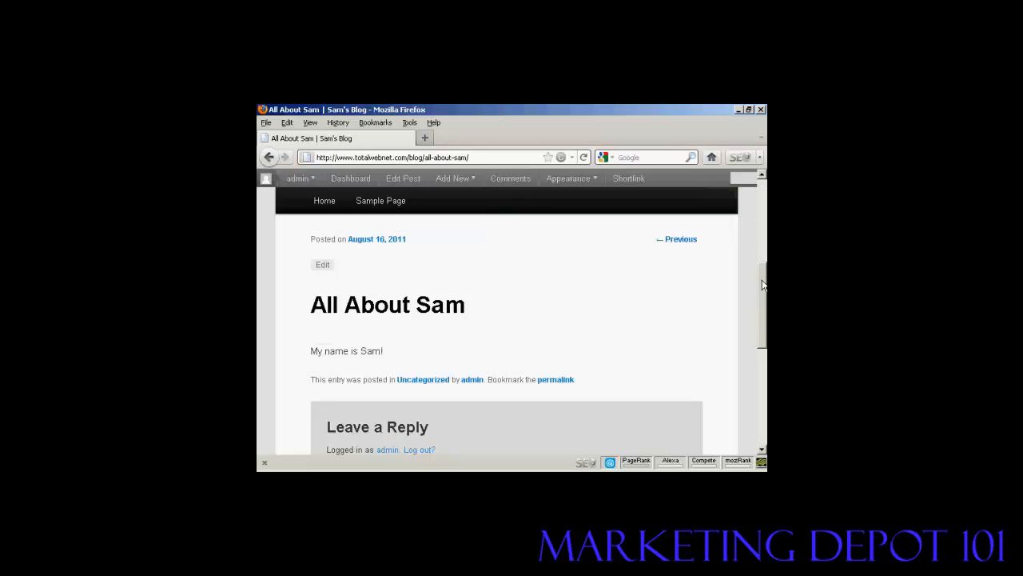
mouse_move(548, 326)
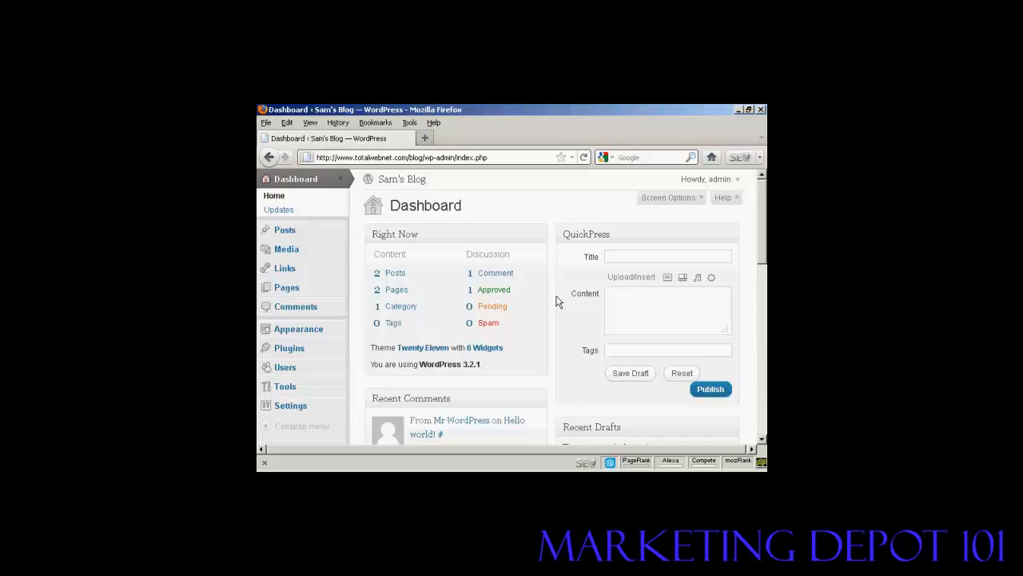
Step: Fill QuickPress with title 'QuickPress Demo' and content 'This is the QuickPress Feature'
left_click(667, 256)
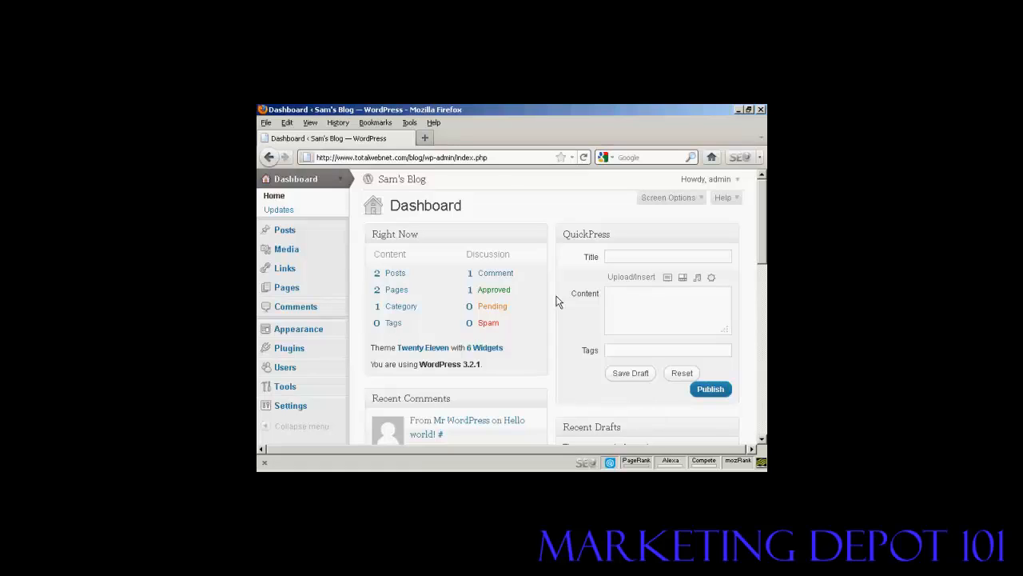
type("Quick")
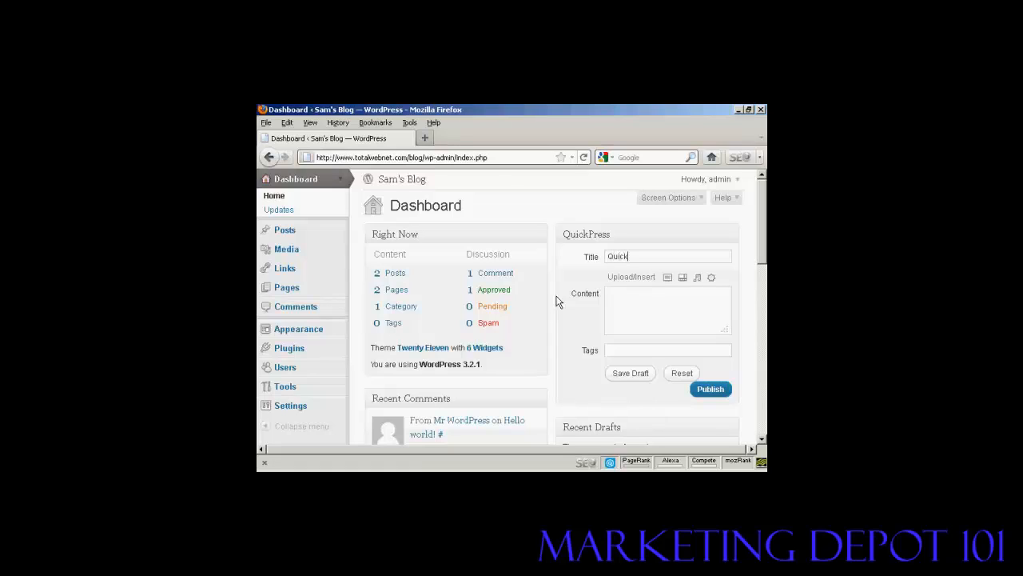
type("Press D")
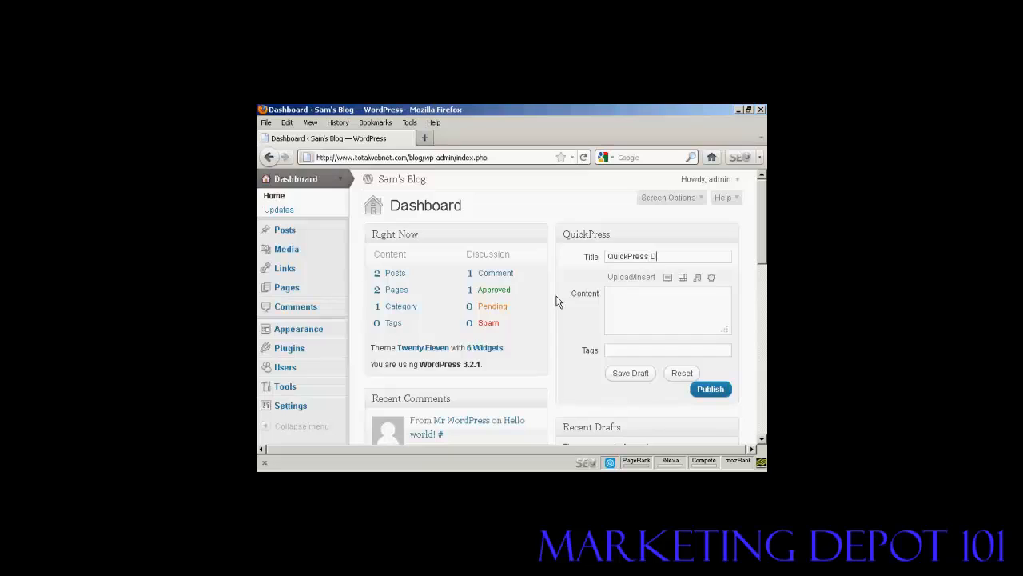
type("emo")
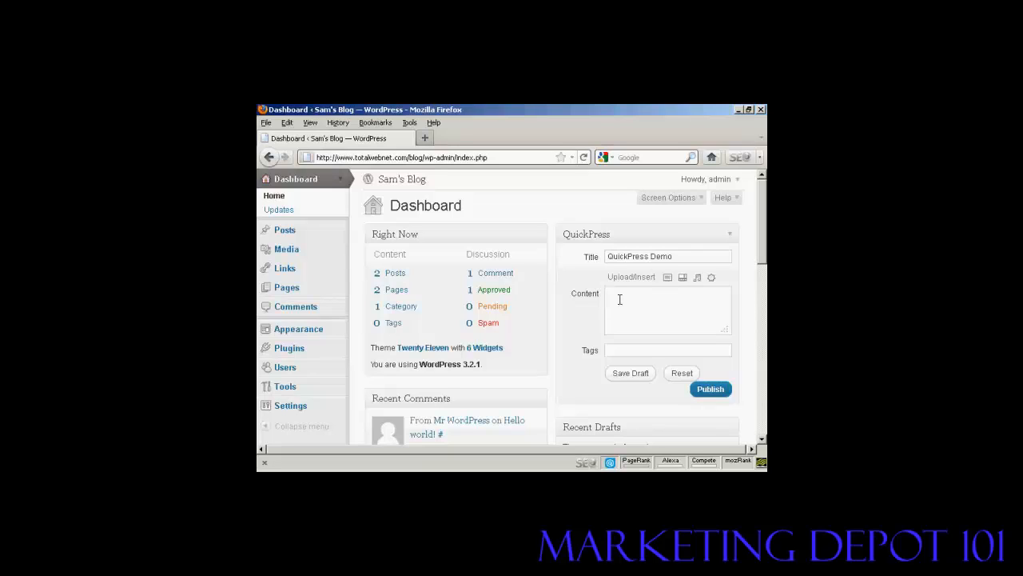
type("This is the Qu")
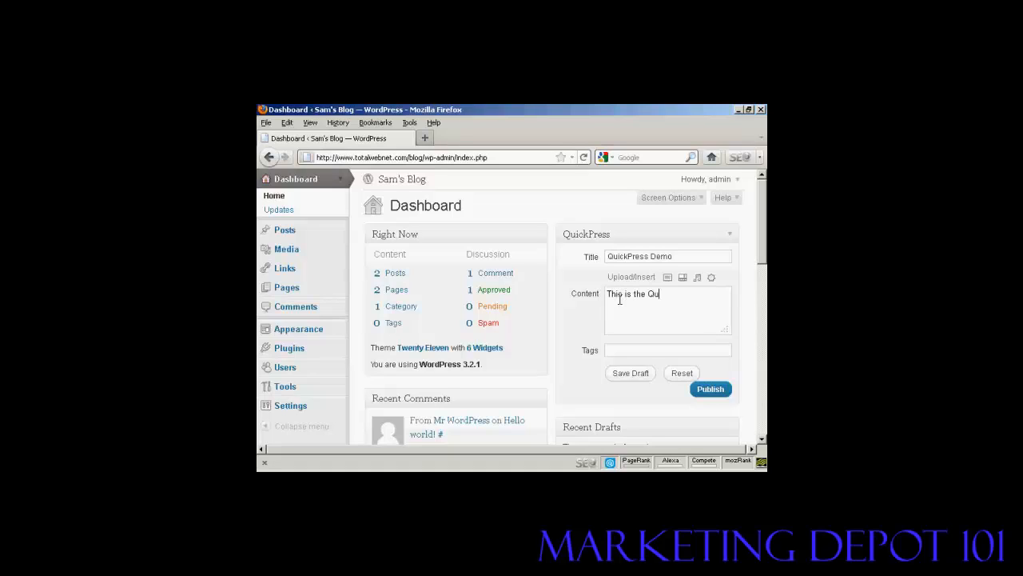
type("ickPress")
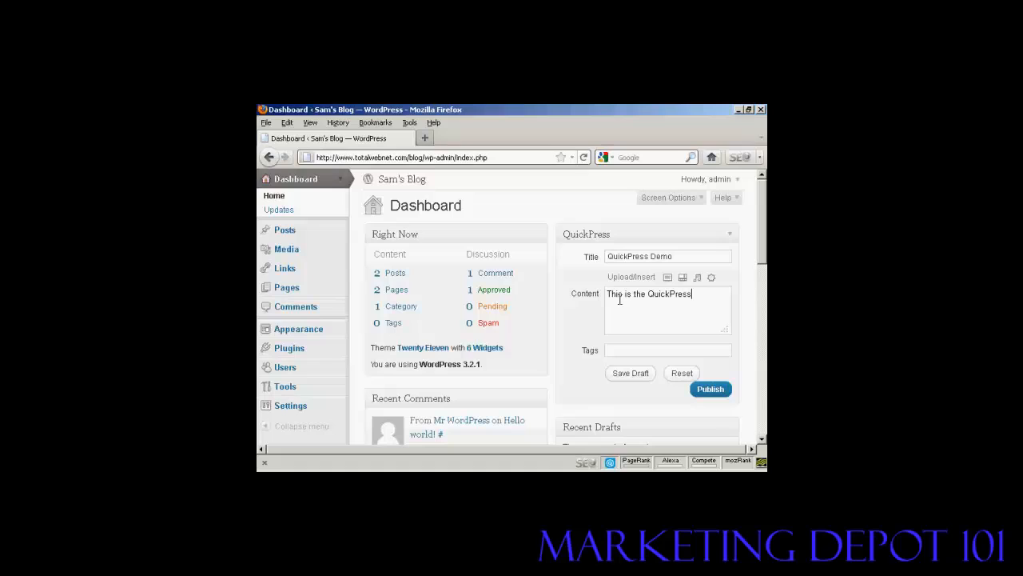
type("Feature")
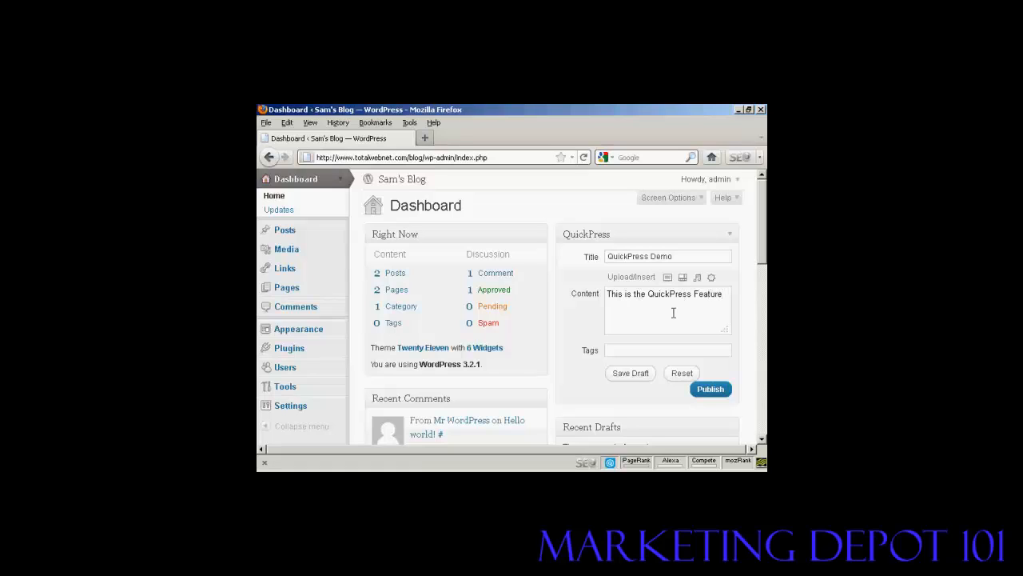
mouse_move(667, 277)
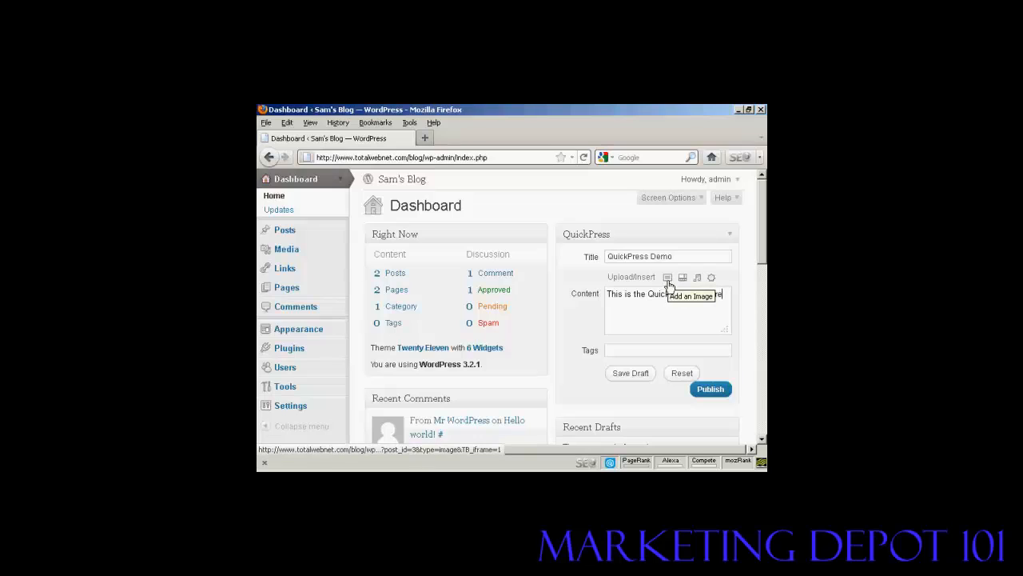
mouse_move(682, 278)
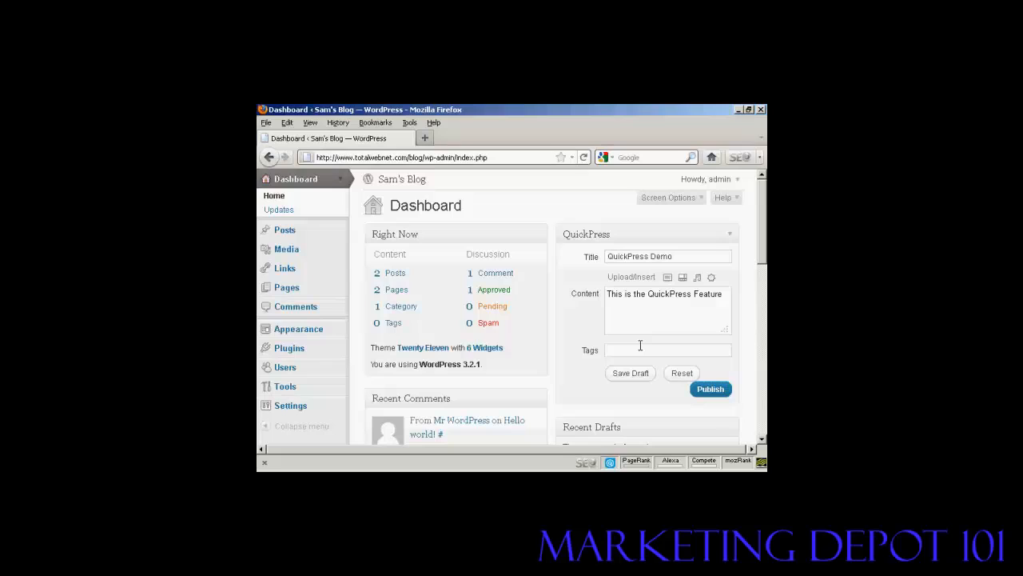
Step: Tag the QuickPress post 'quickpress' and 'video demonstration' and publish it
type("q")
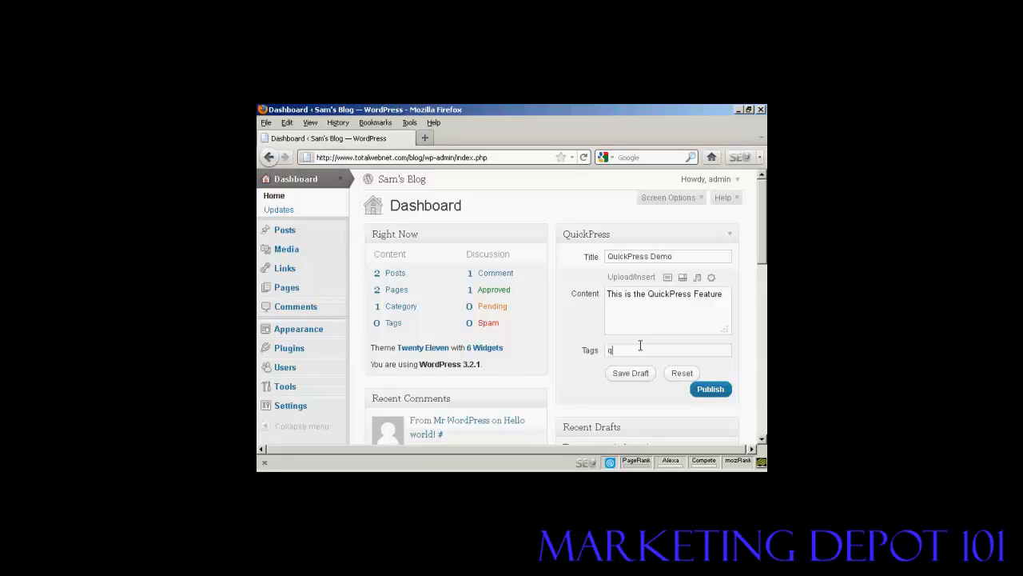
type("uic")
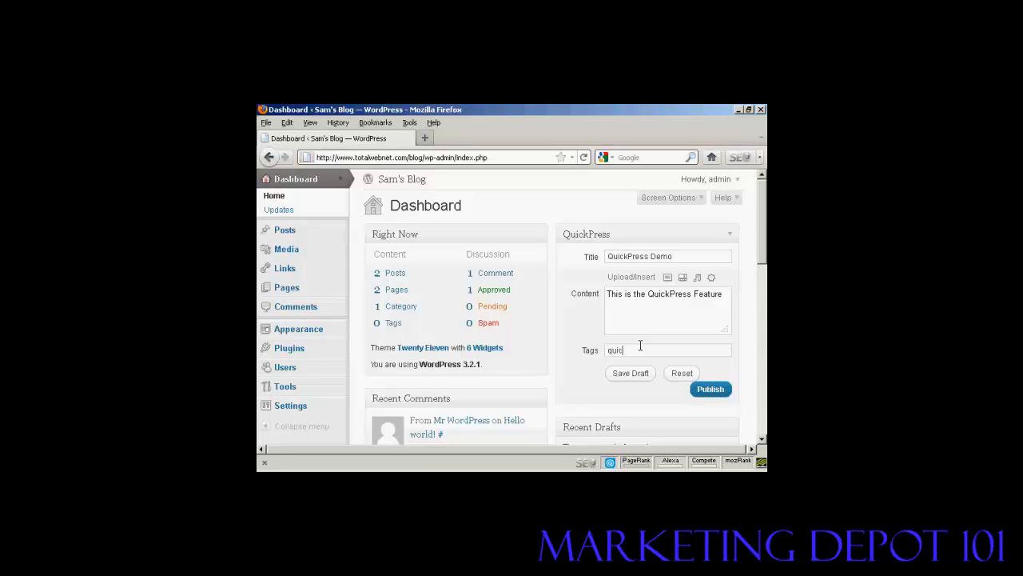
type("kpress")
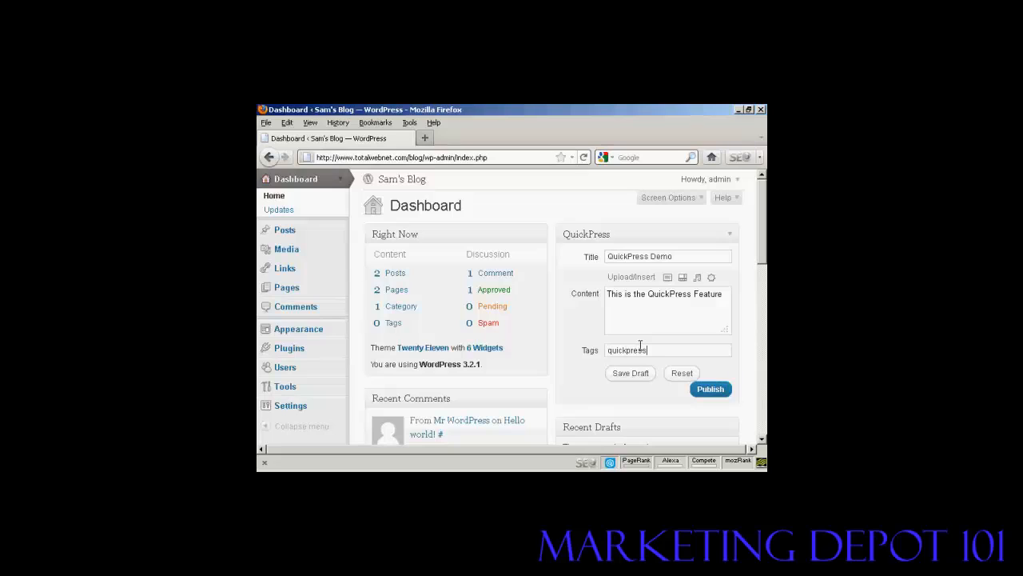
type(",")
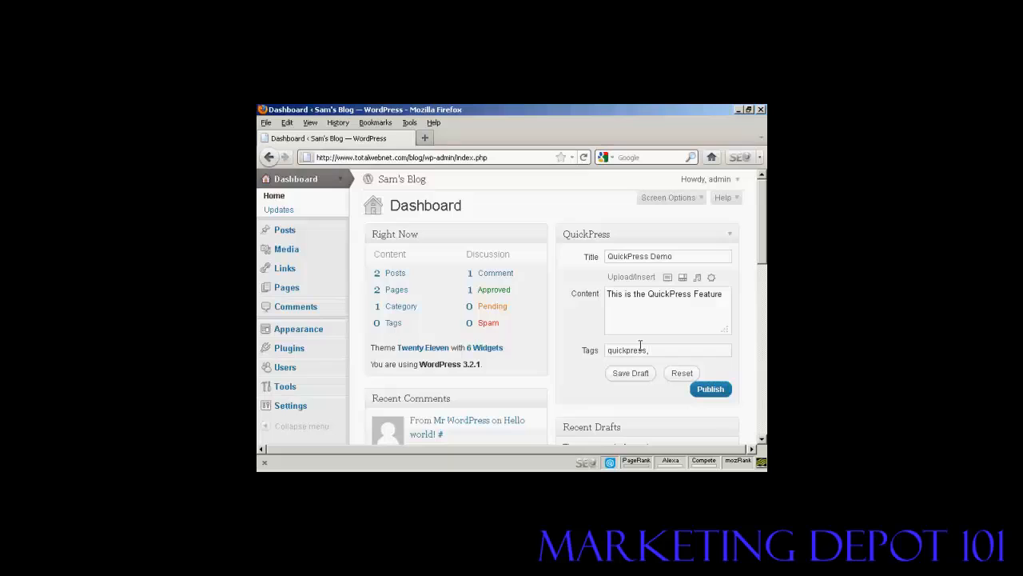
type("v")
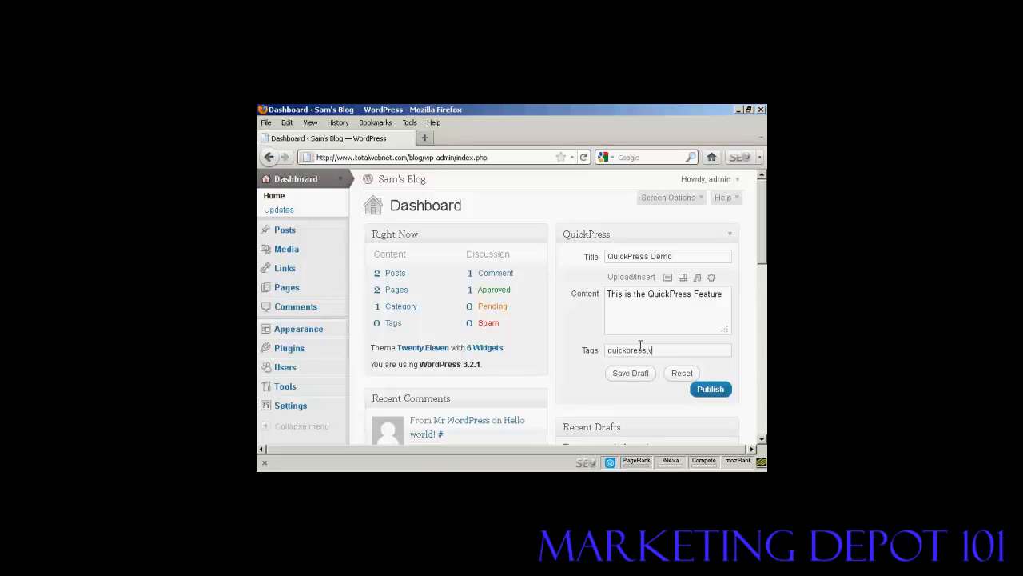
type("ideo")
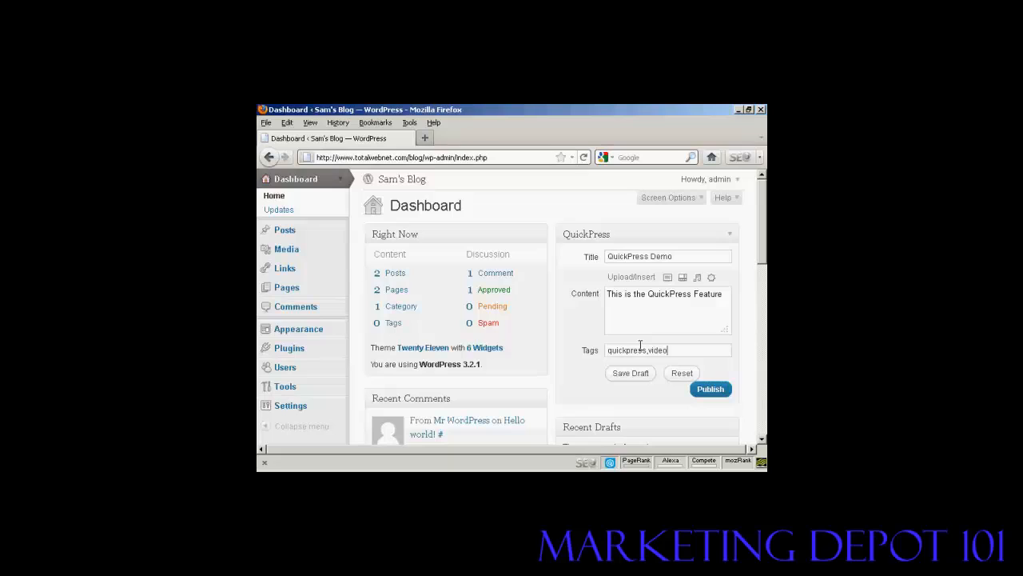
type("dem")
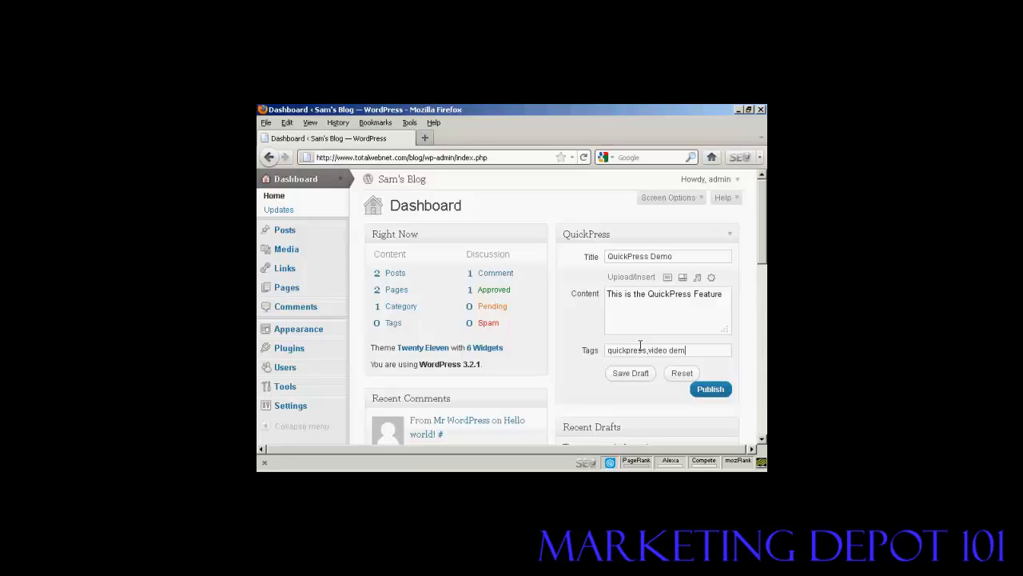
type("onstrati")
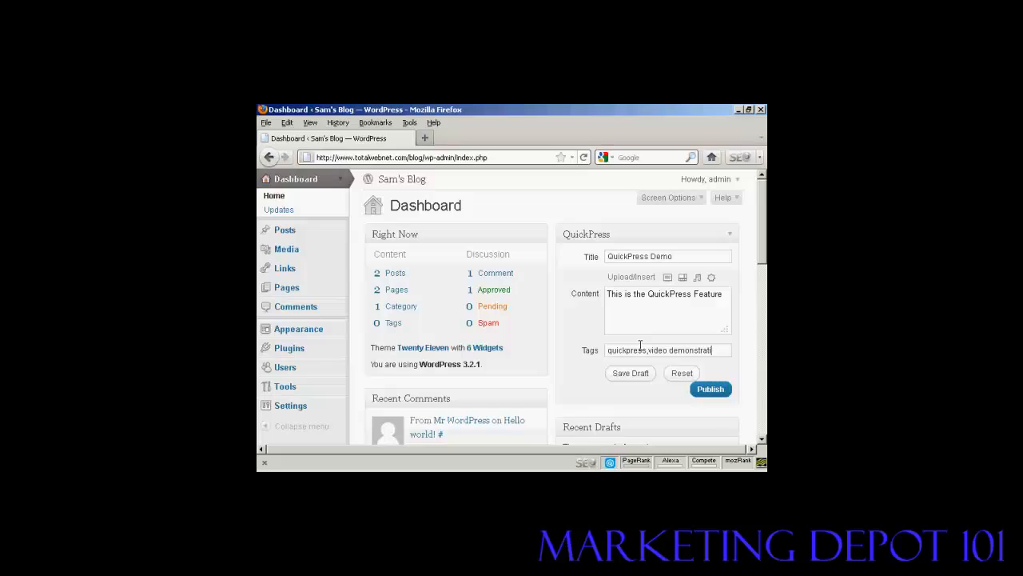
type("ion,")
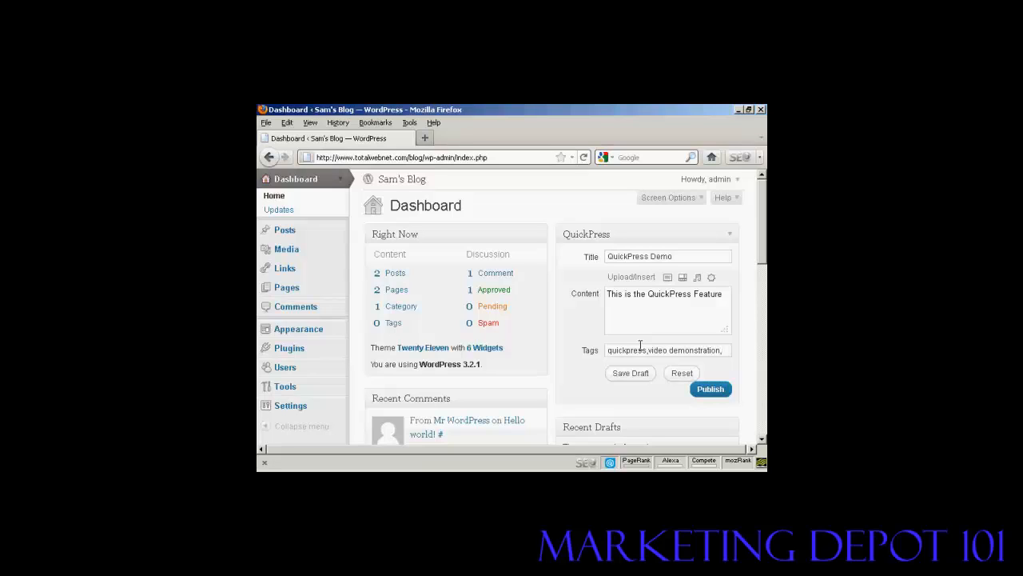
mouse_move(644, 350)
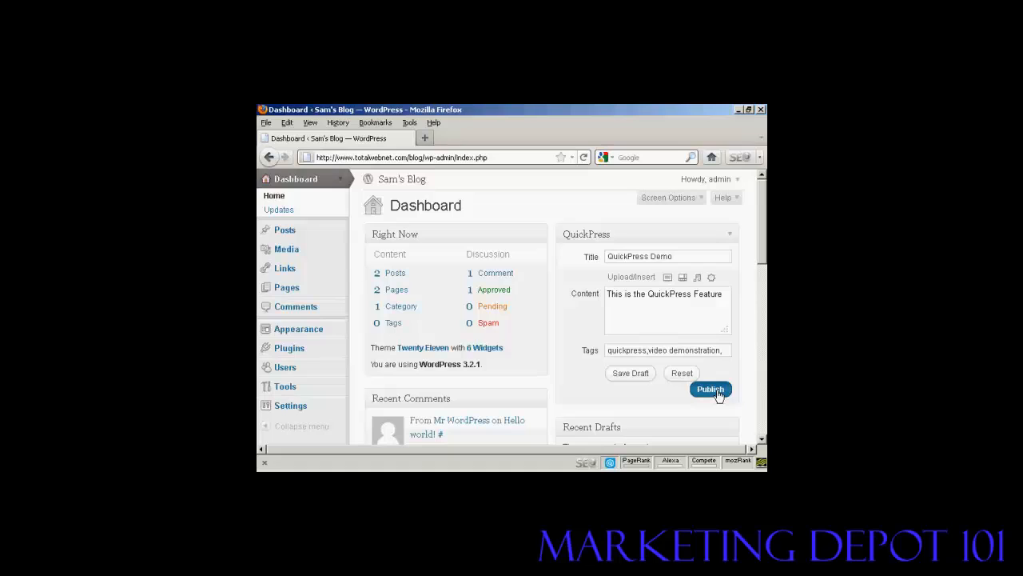
left_click(709, 389)
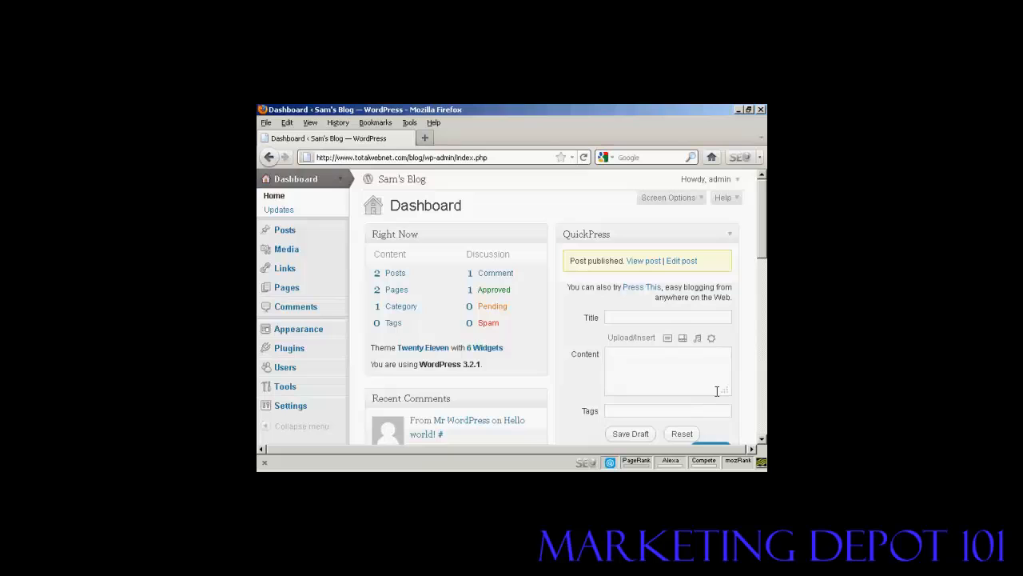
Step: Open the live QuickPress Demo post and scroll to its text and two tags
left_click(643, 260)
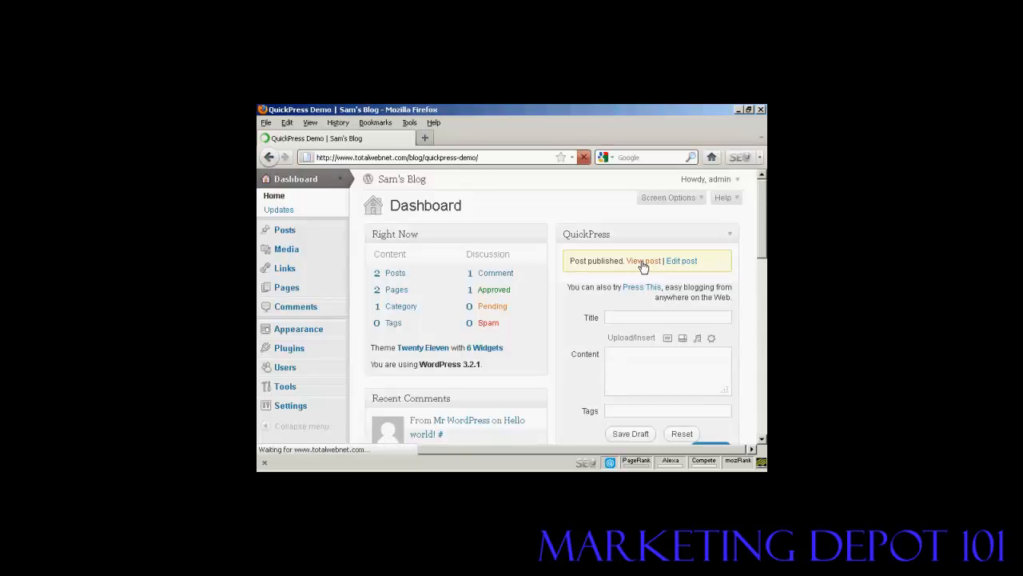
left_click(644, 261)
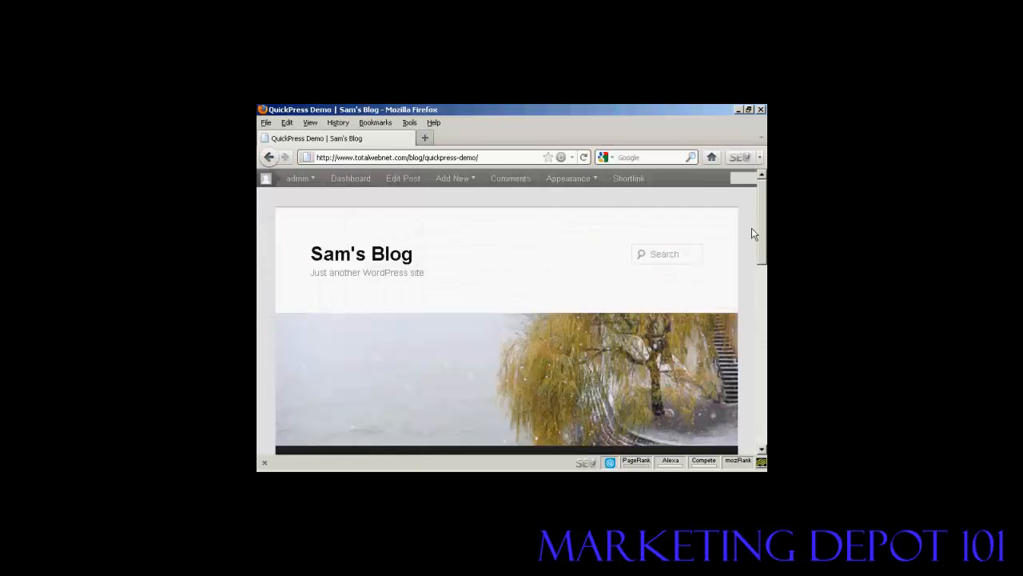
scroll("down", 3)
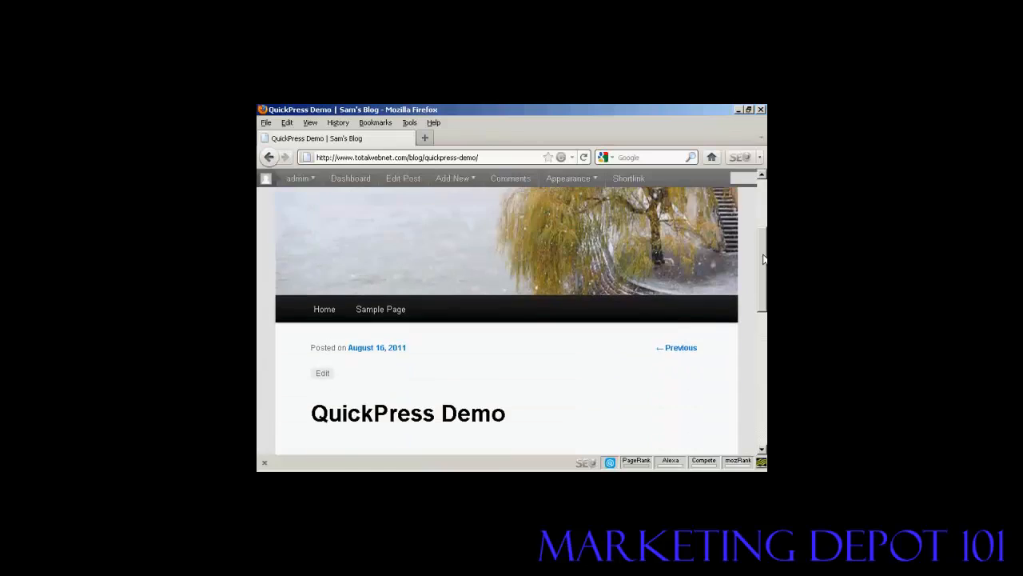
scroll("down", 3)
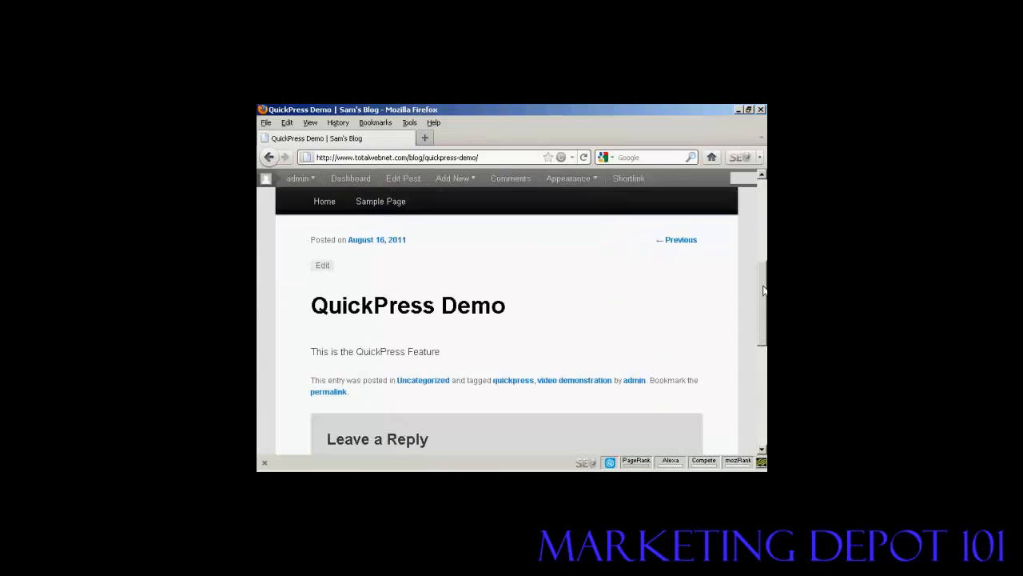
scroll("down", 3)
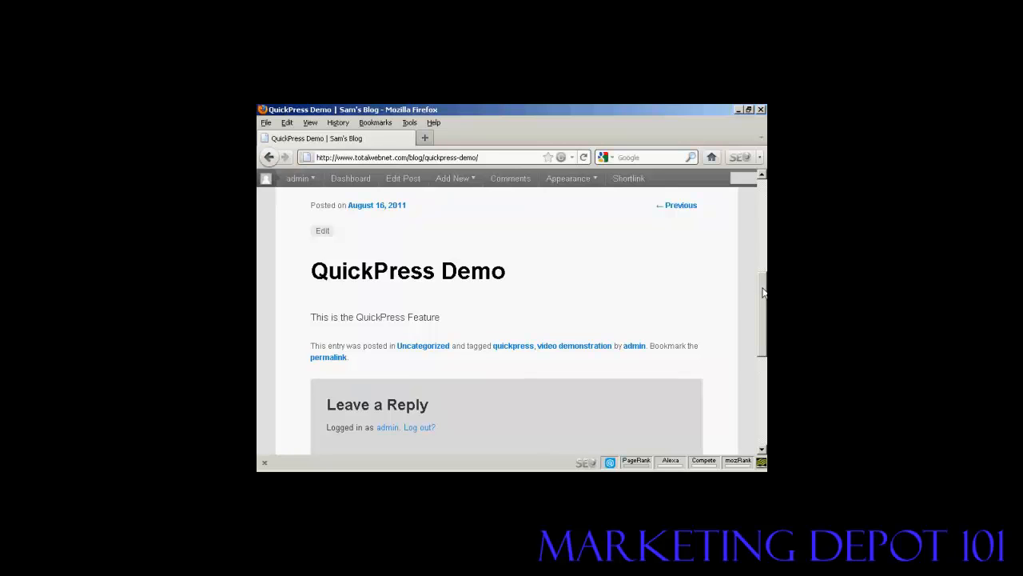
left_click(567, 179)
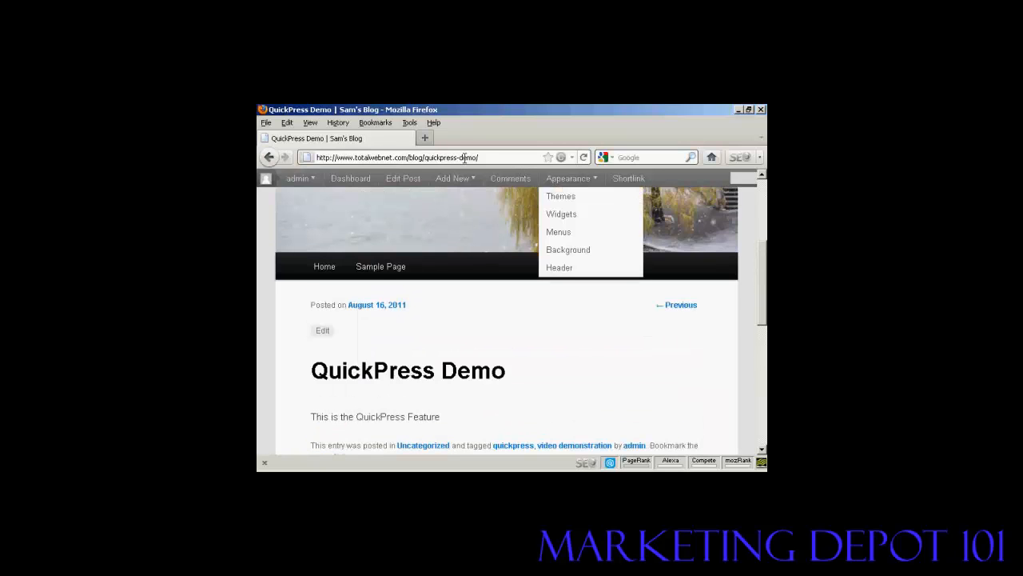